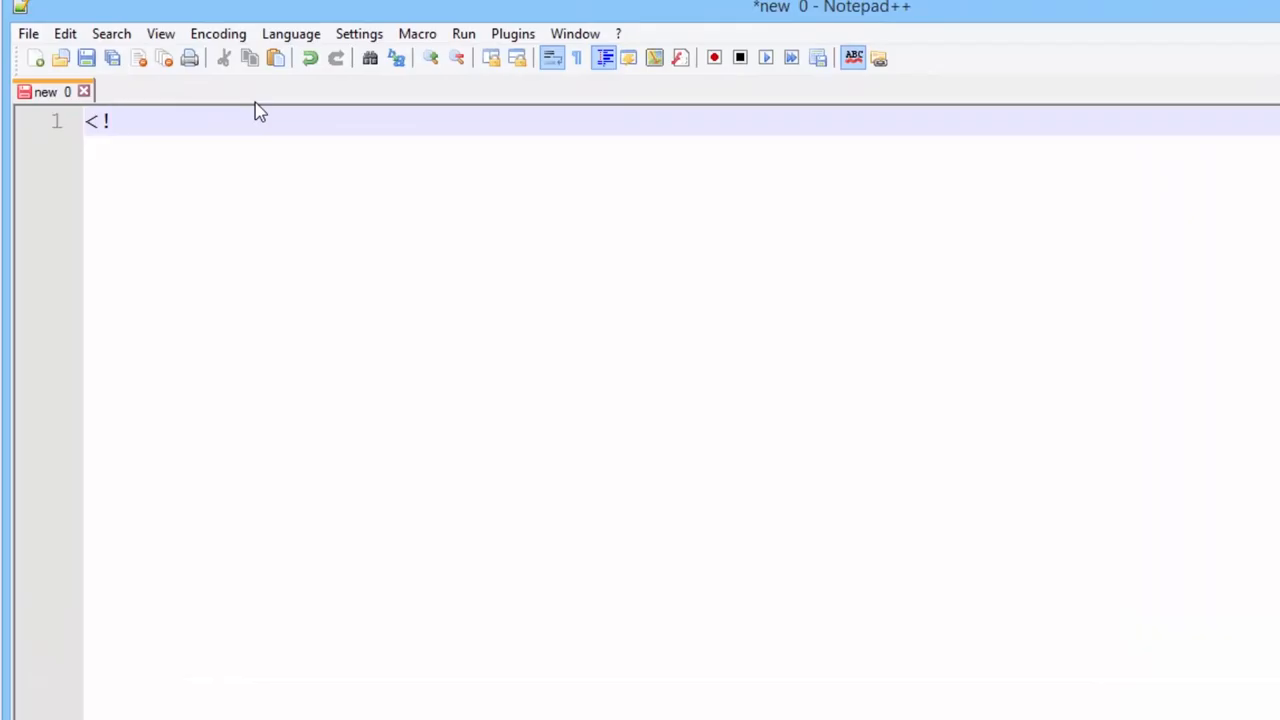
Write <!DOCTYPE html>, then <html lang="en"> with a closing </html> tag below.
text(DOCTYPE)
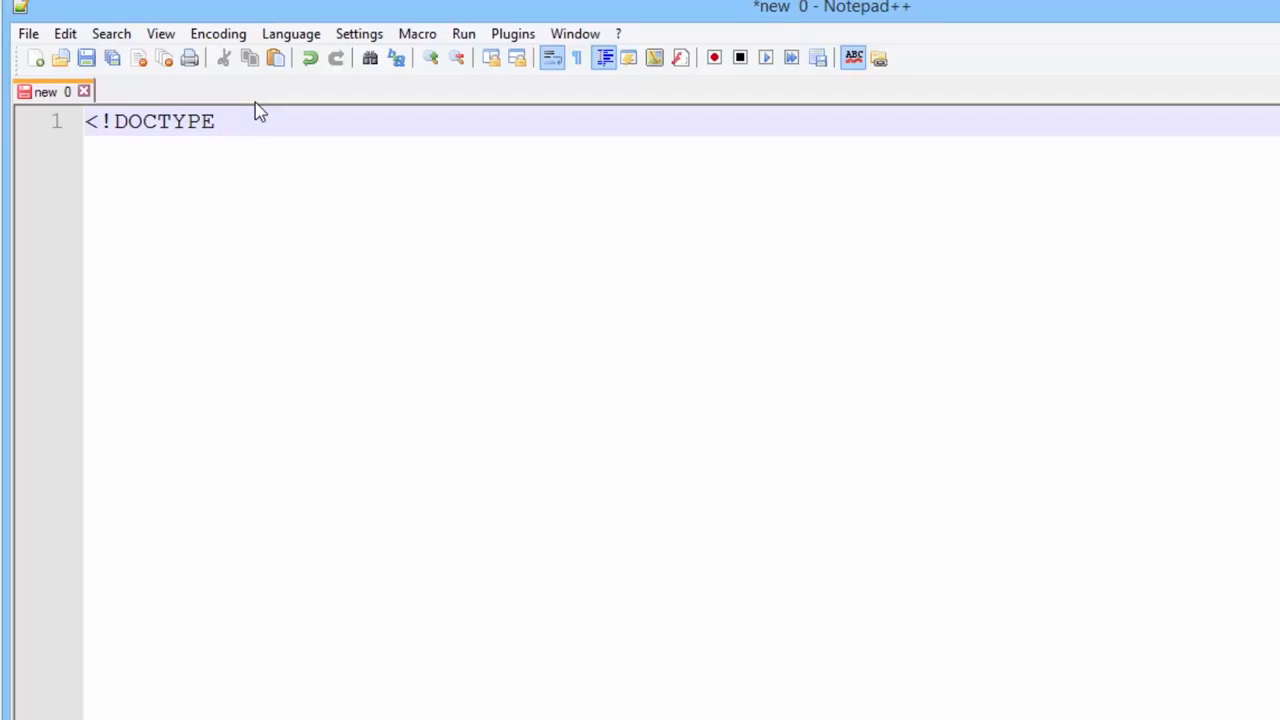
text(html>)
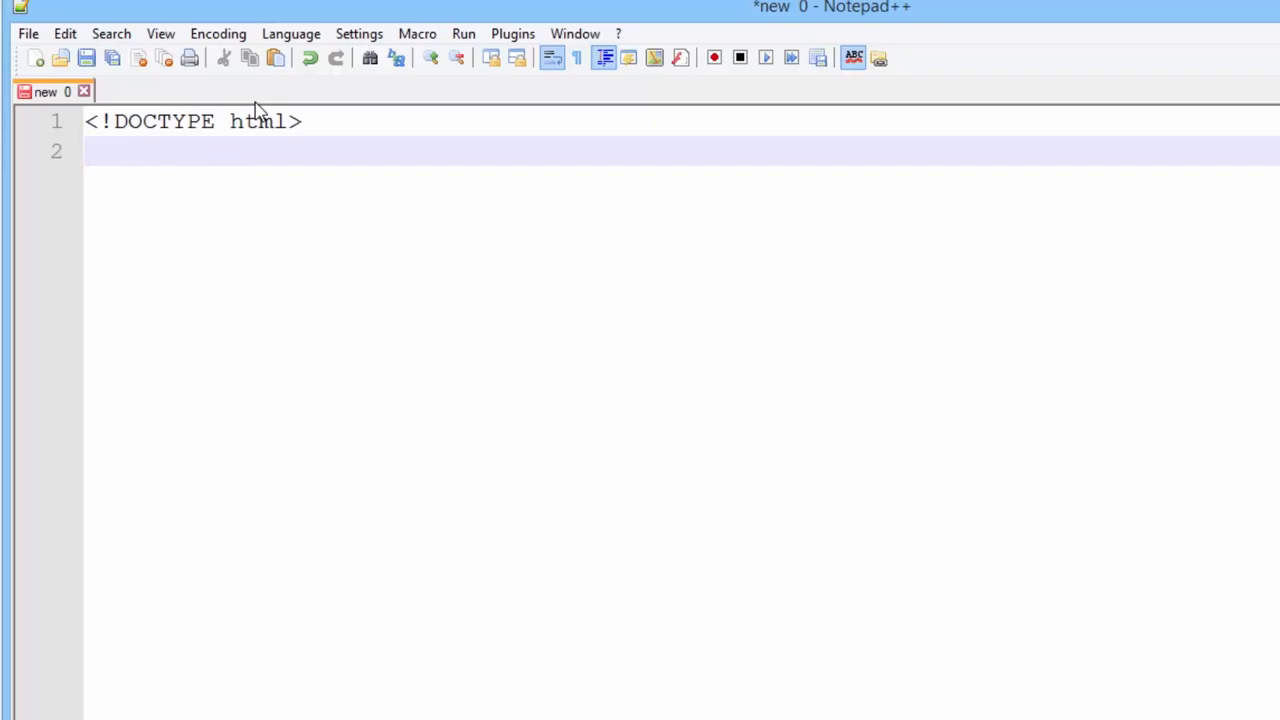
text(<)
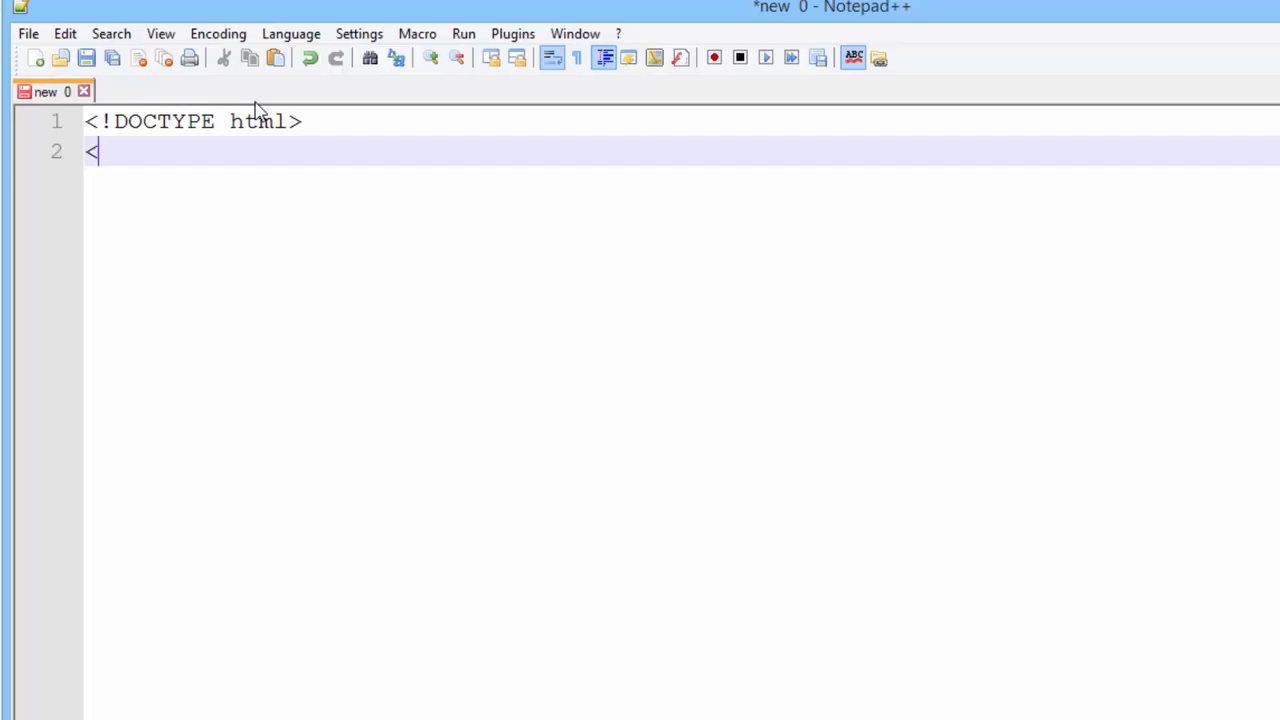
text(htm)
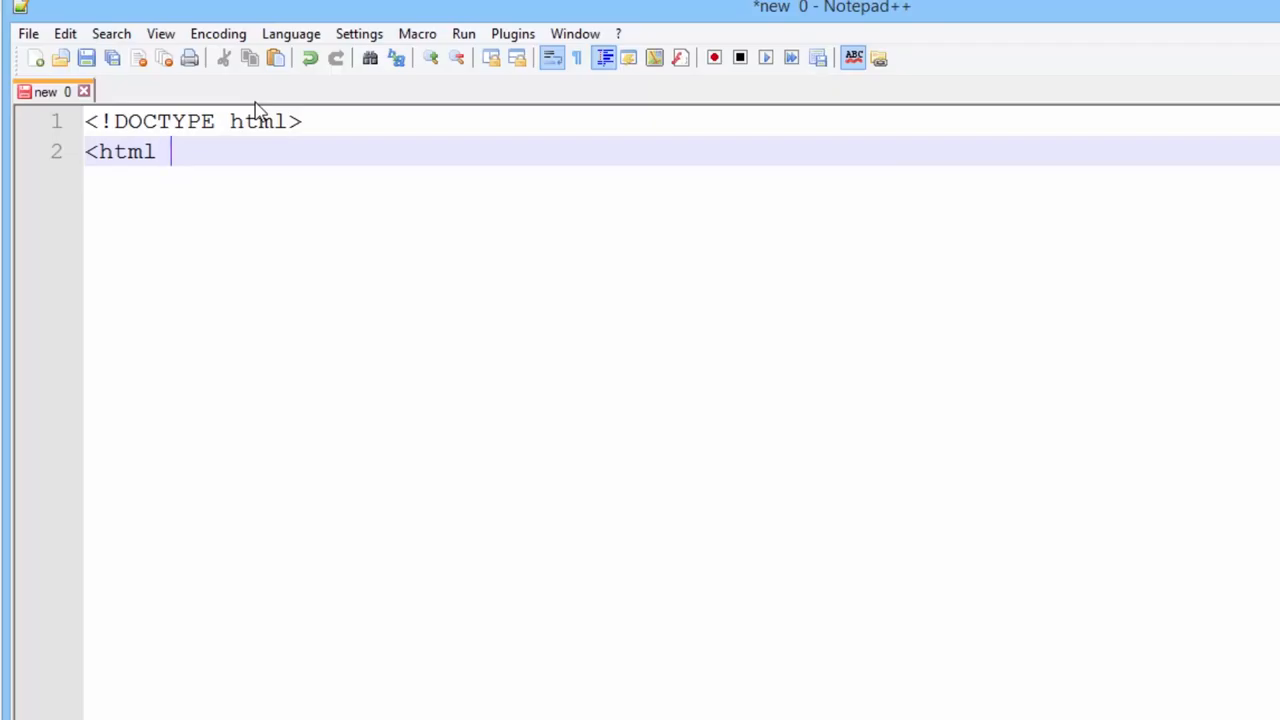
text(lang=)
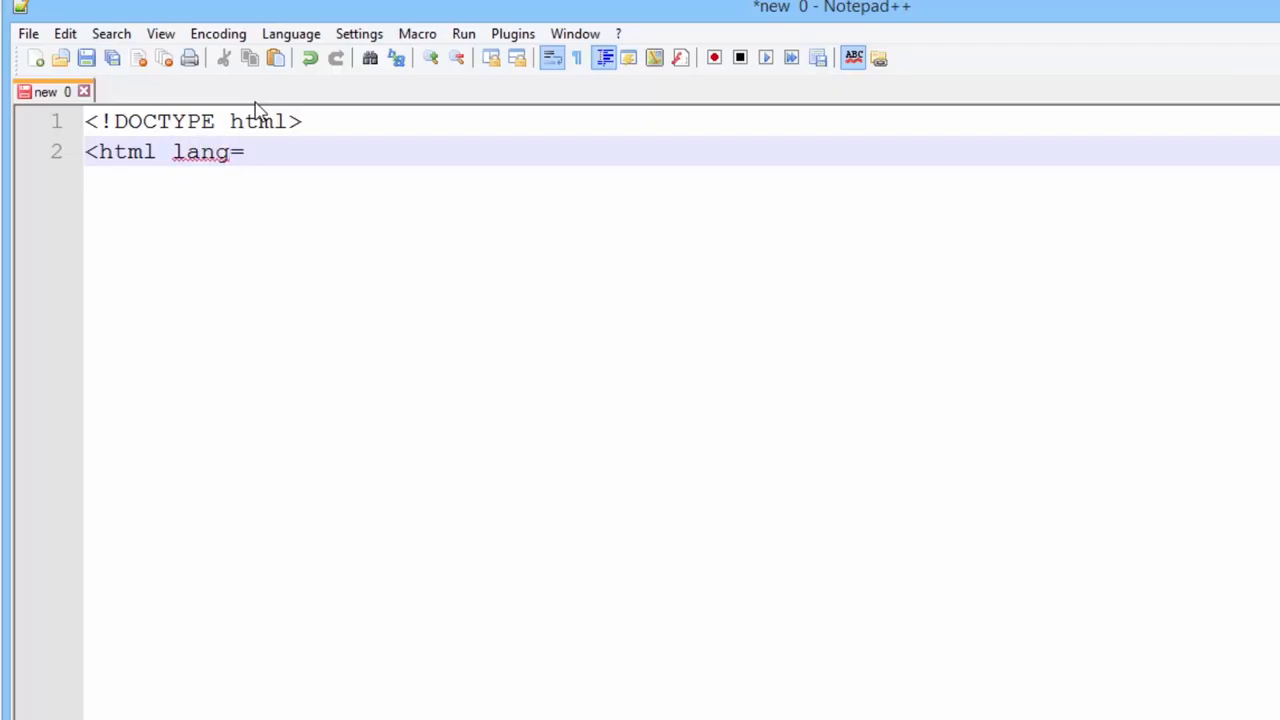
text("en")
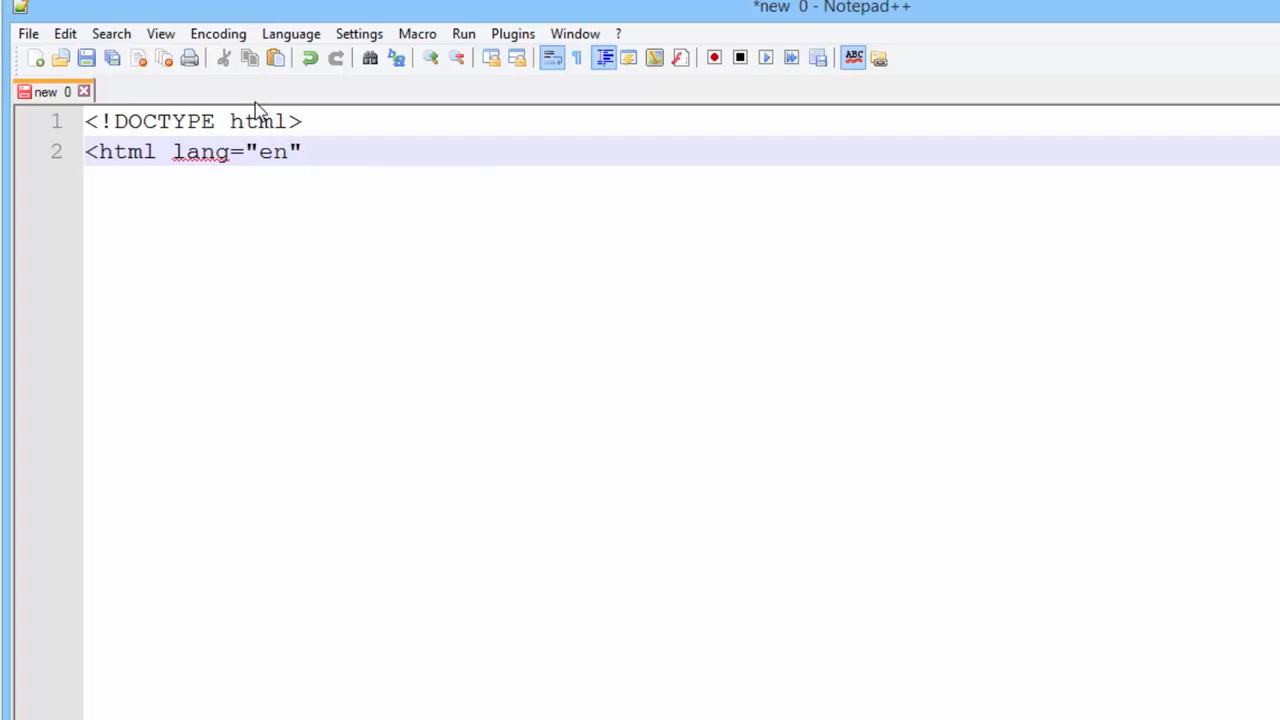
text(>)
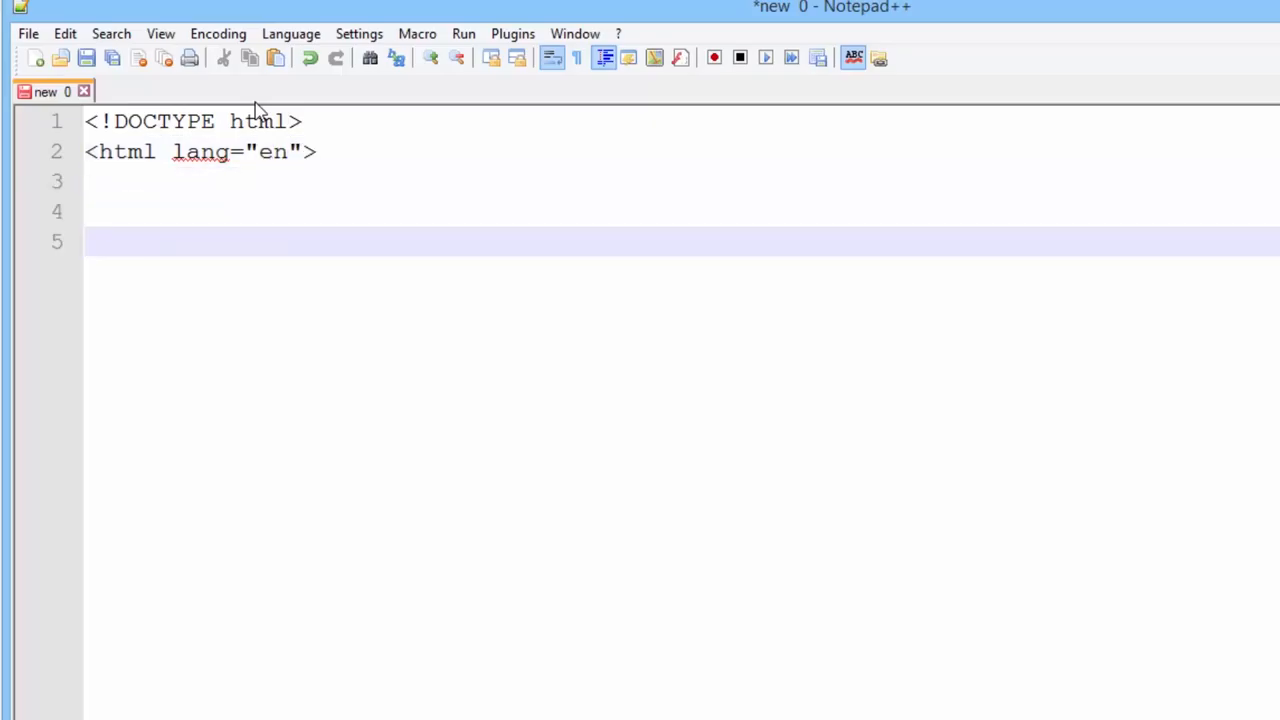
text(</)
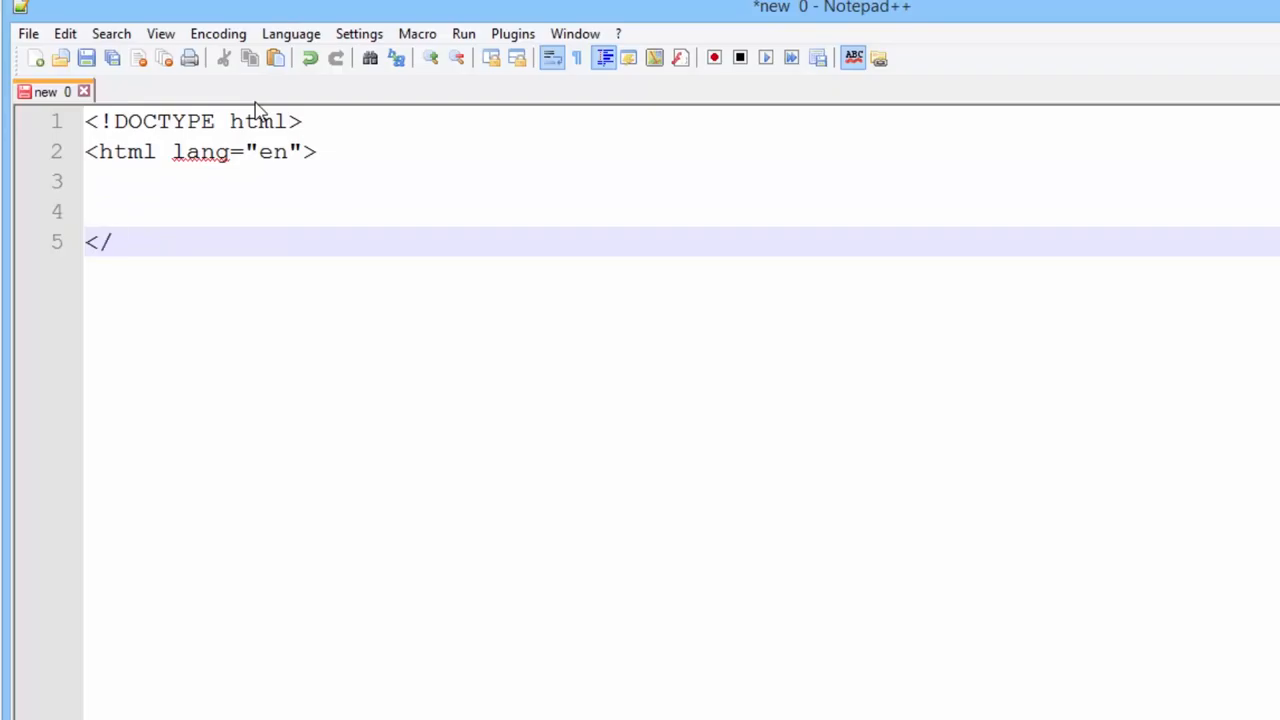
text(html>)
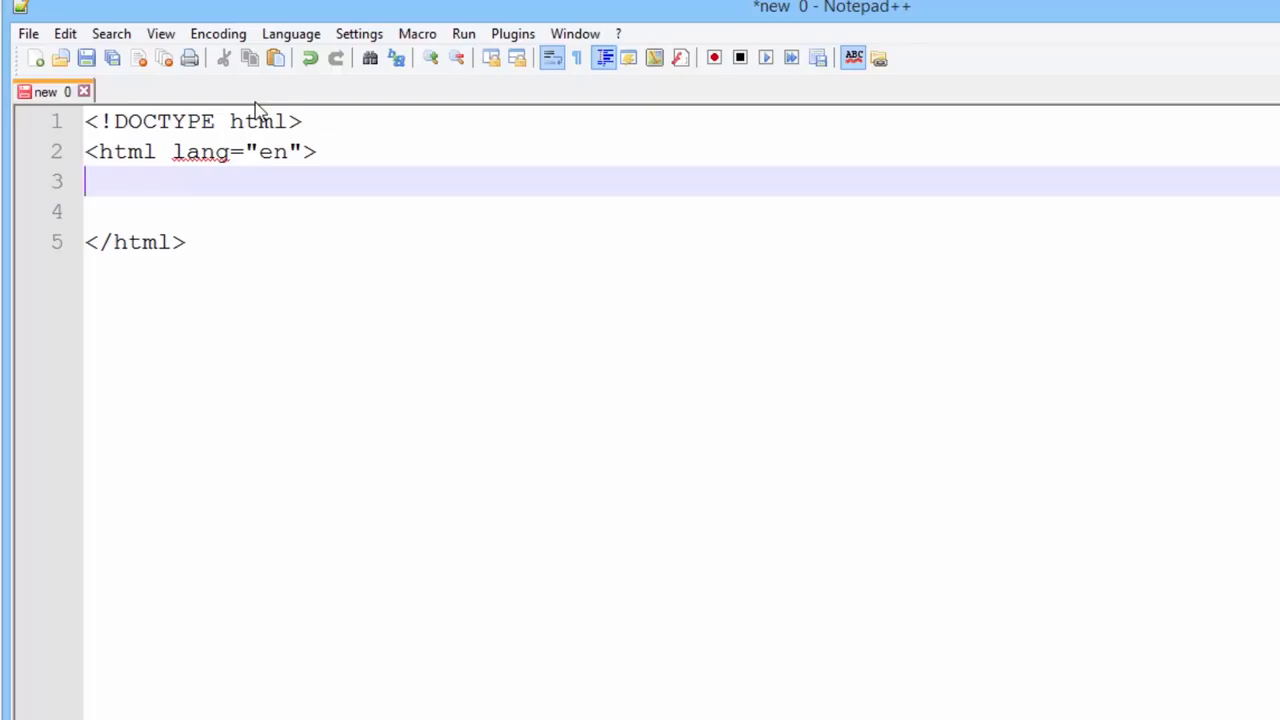
Add opening and closing head tags, accepting the suggested </head> completion.
text(<)
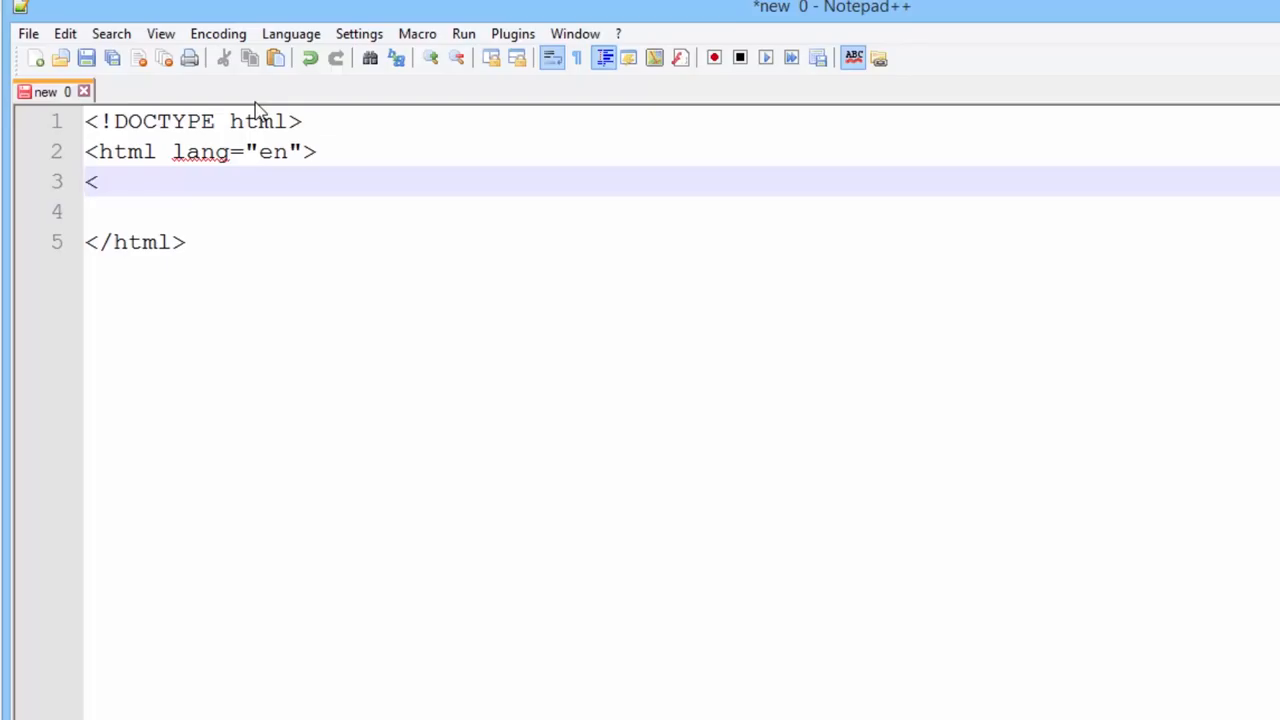
text(head>)
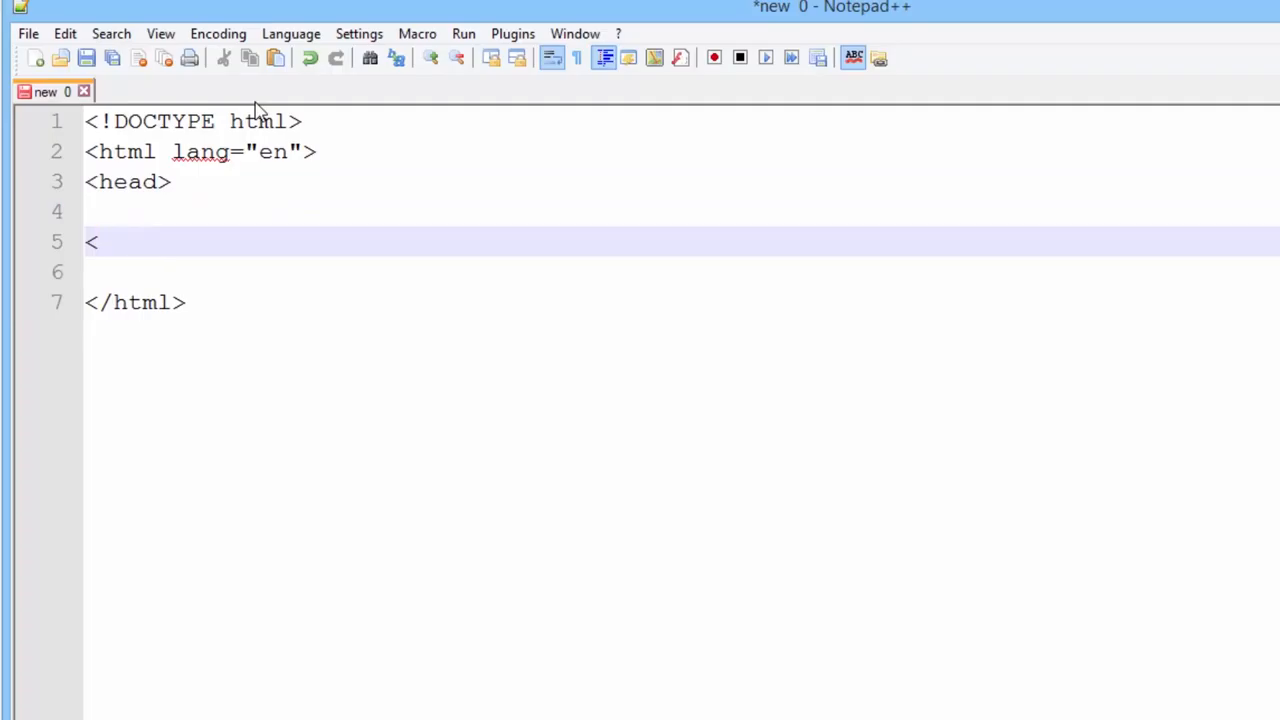
text(/head)
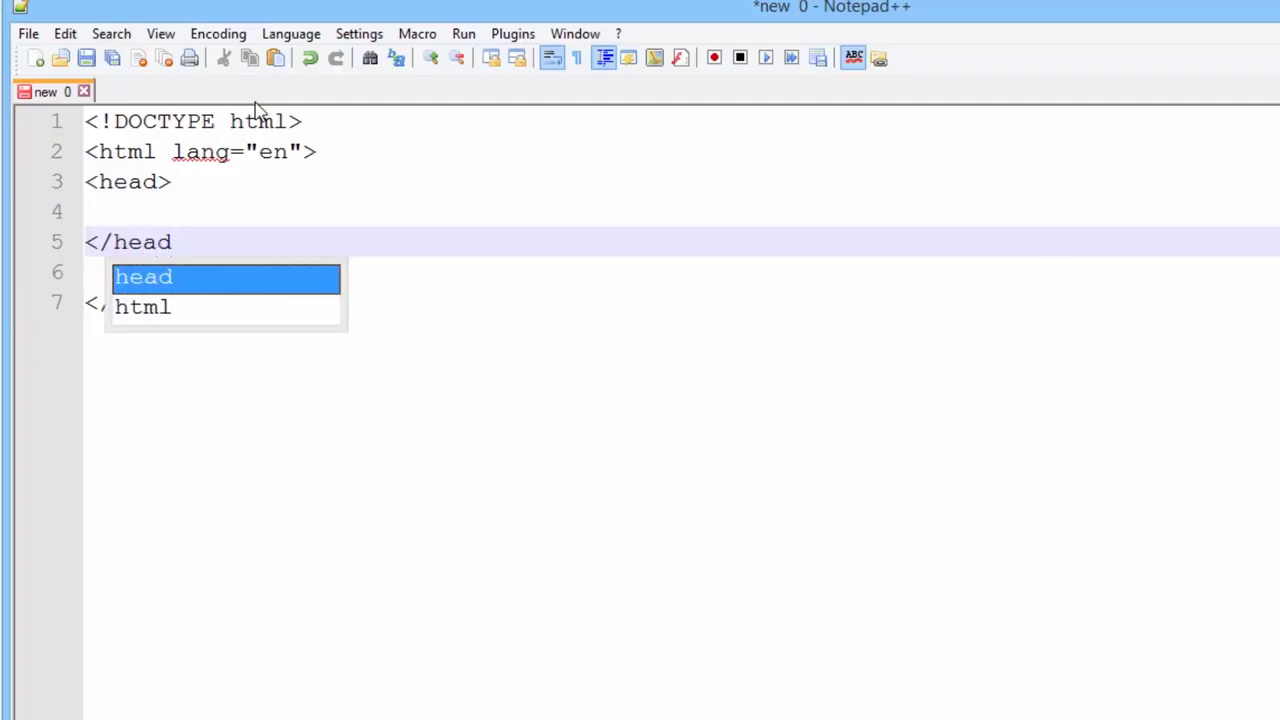
key(Enter)
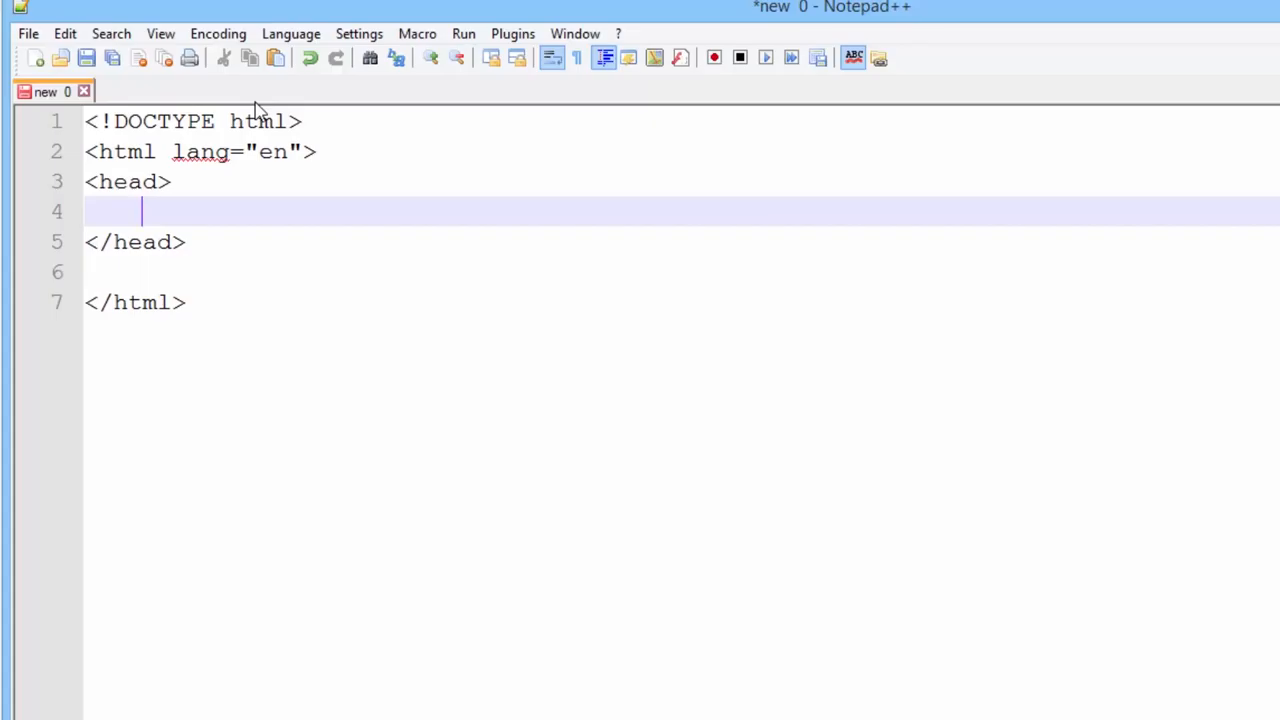
Declare the character set with <meta charset="UTF-8"> inside the head.
text(<me)
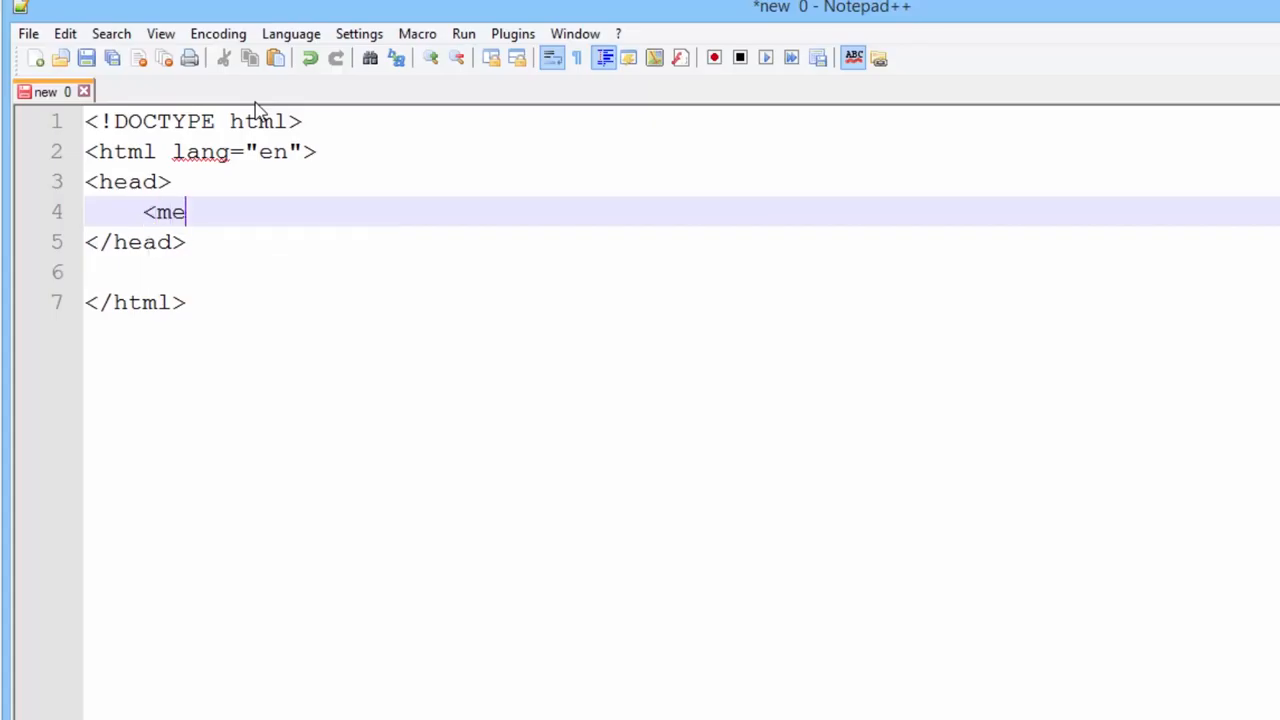
text(ta)
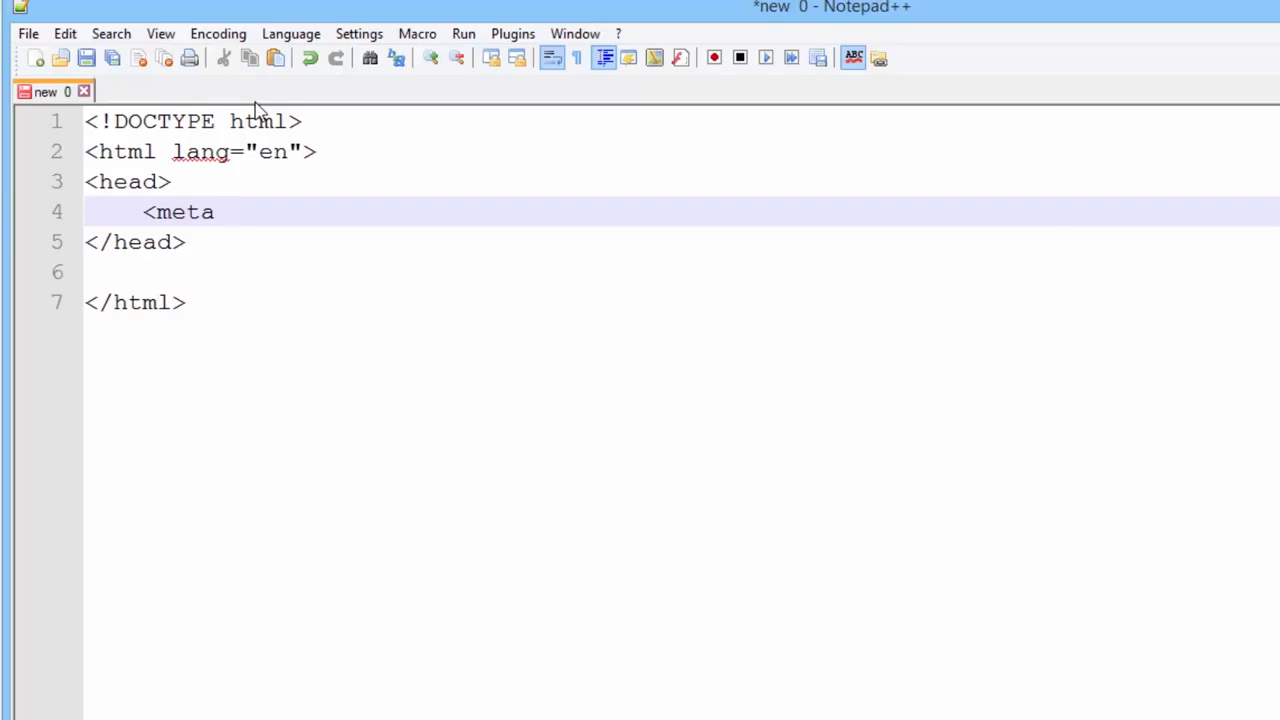
text(char)
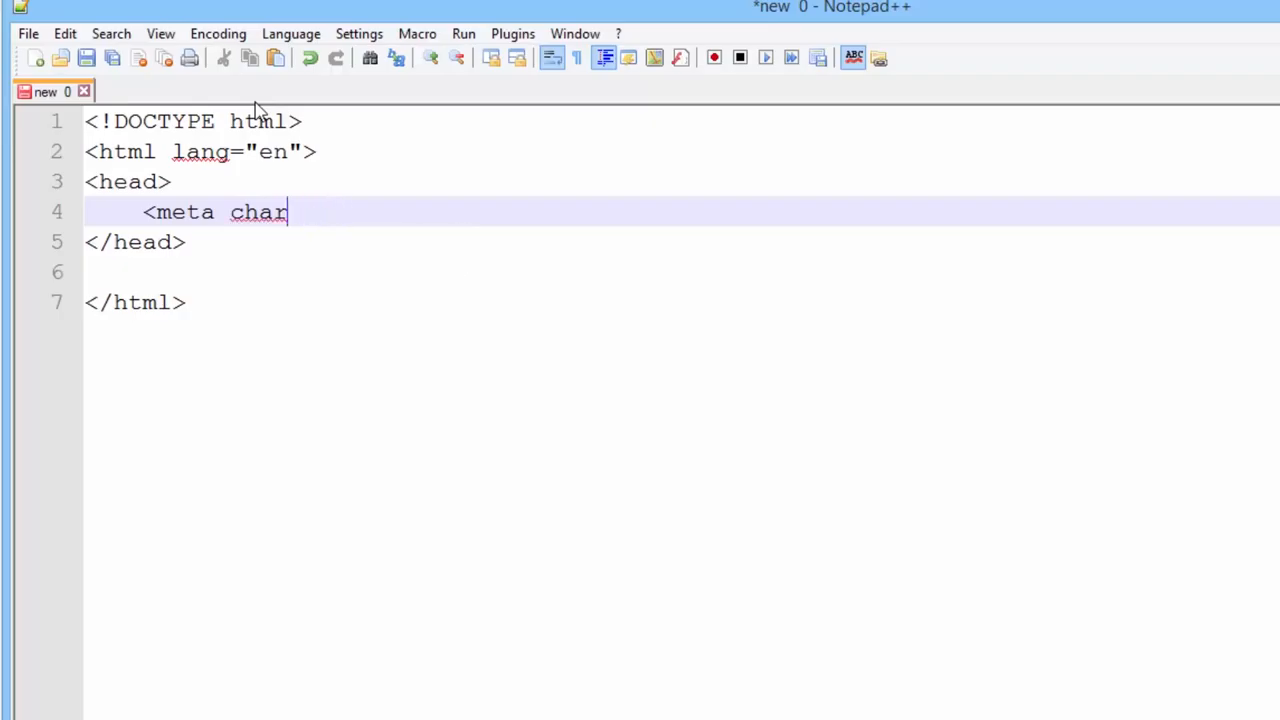
text(set=")
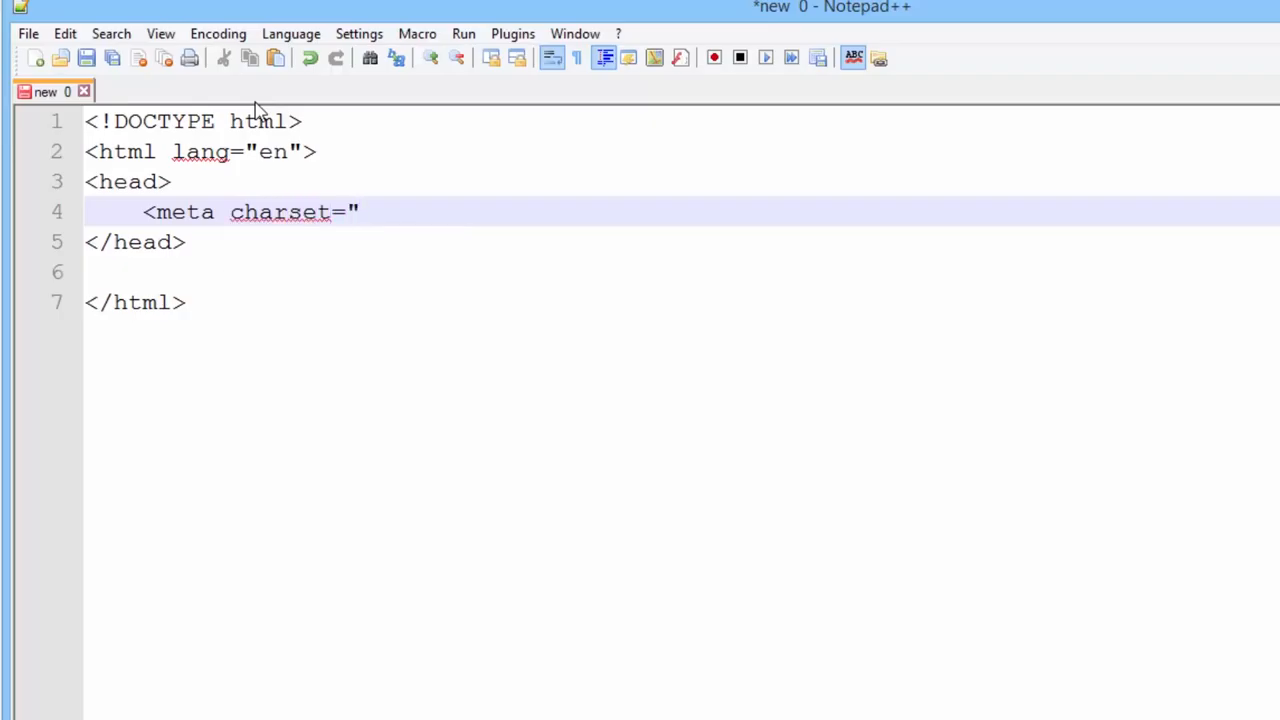
text(UTF)
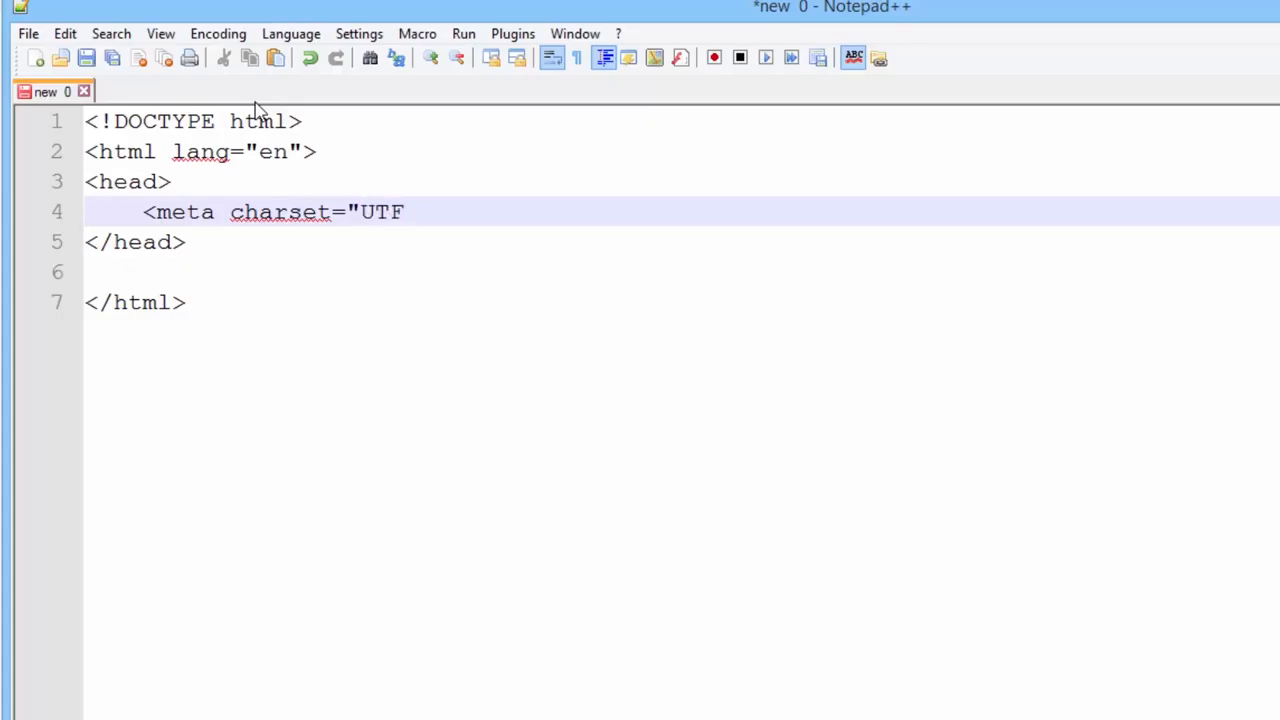
text(-8">)
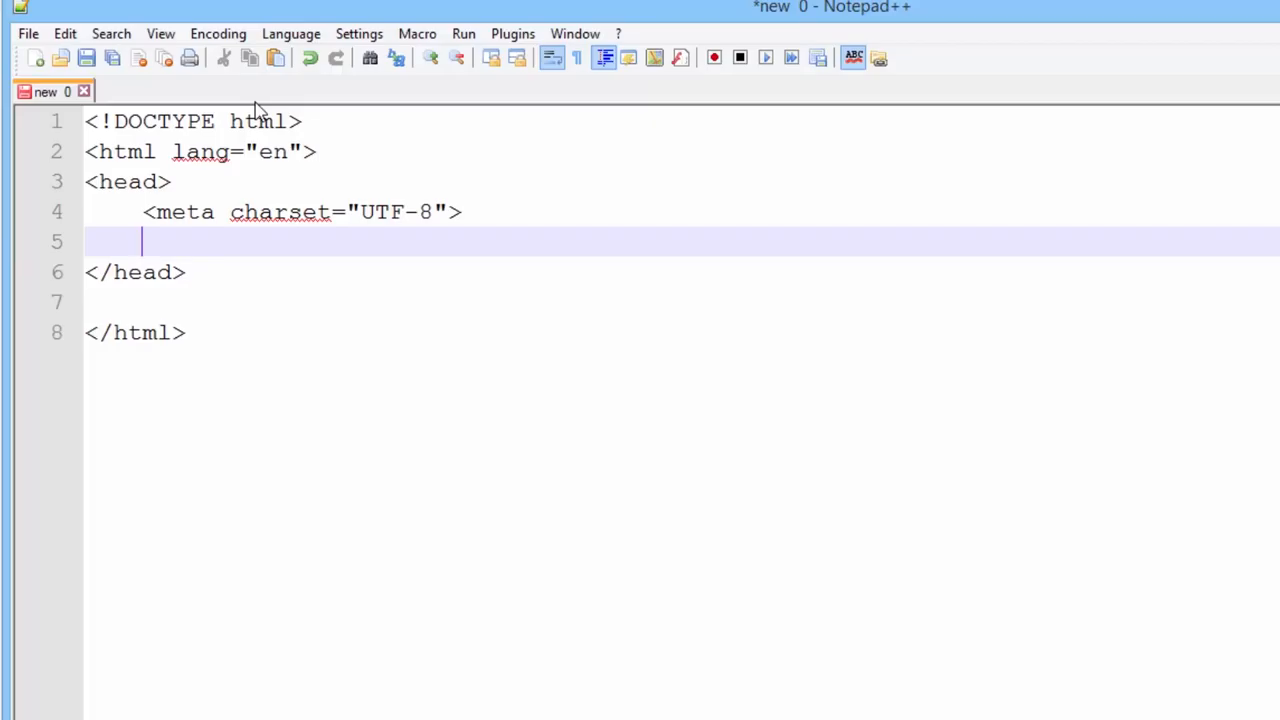
mouse_move(380, 105)
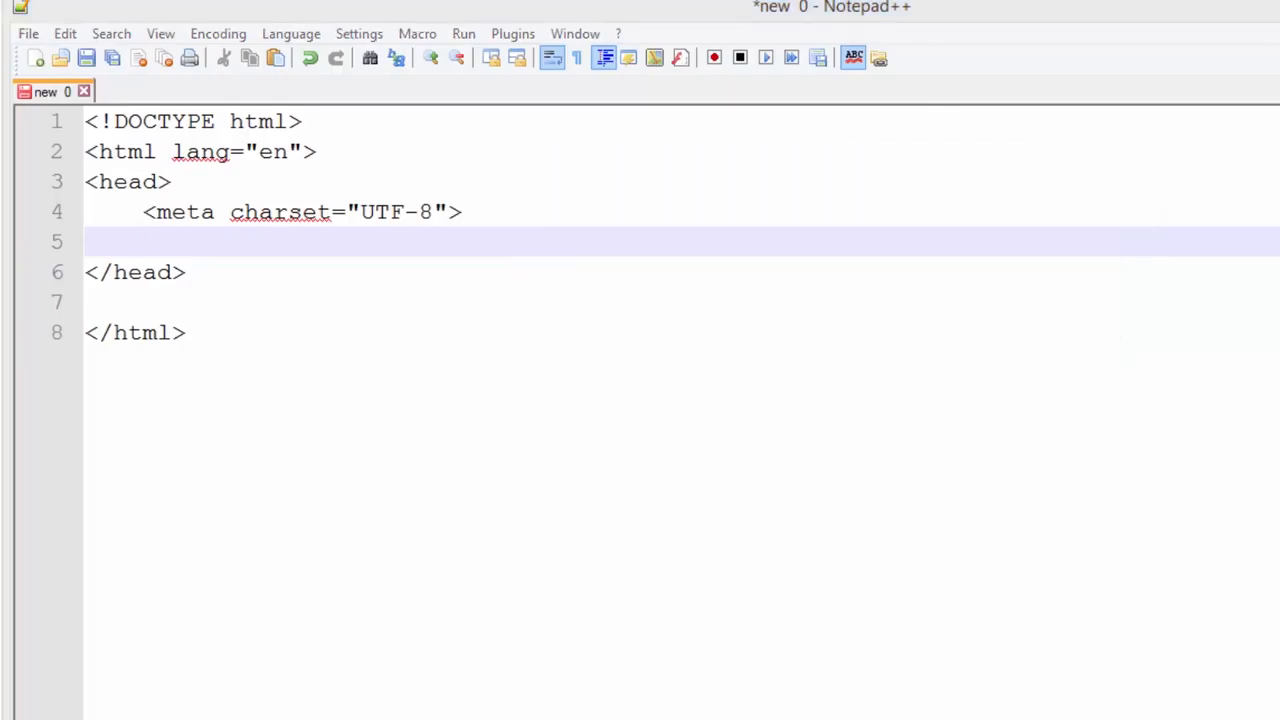
mouse_move(875, 495)
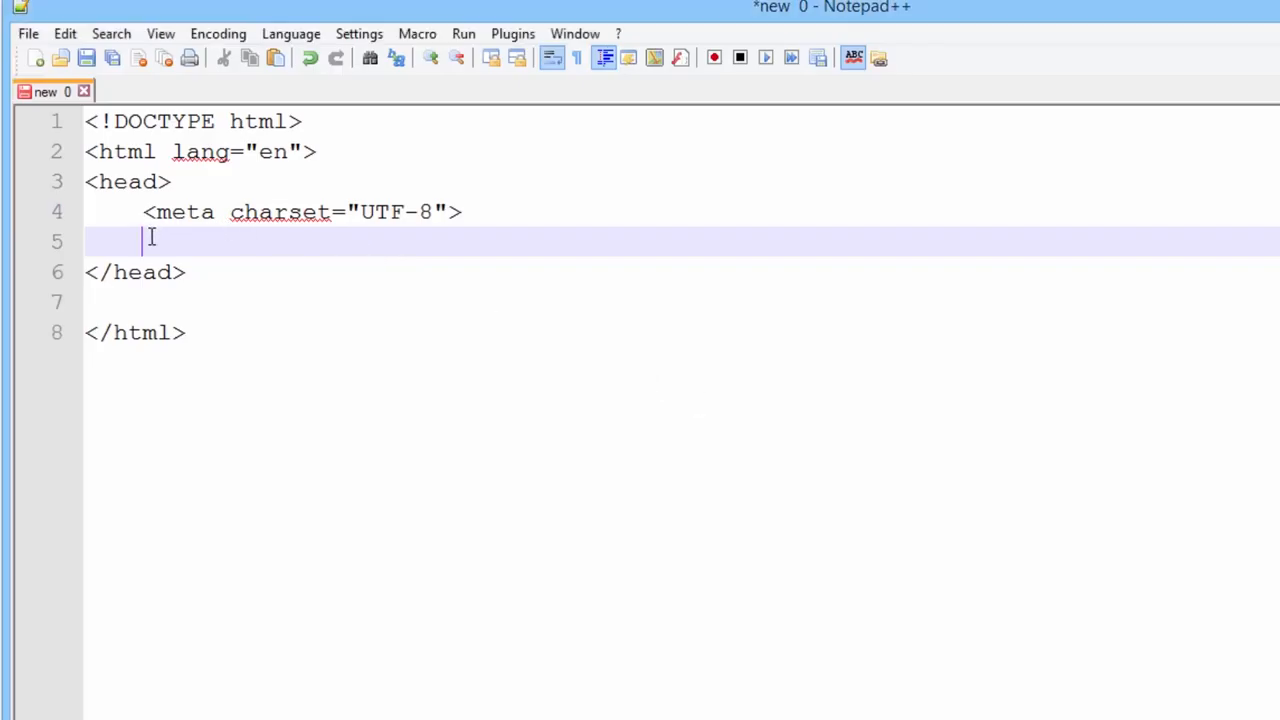
Add a title element reading 'Minimum HTML5 Elements' and cancel the save prompt.
text(<titl)
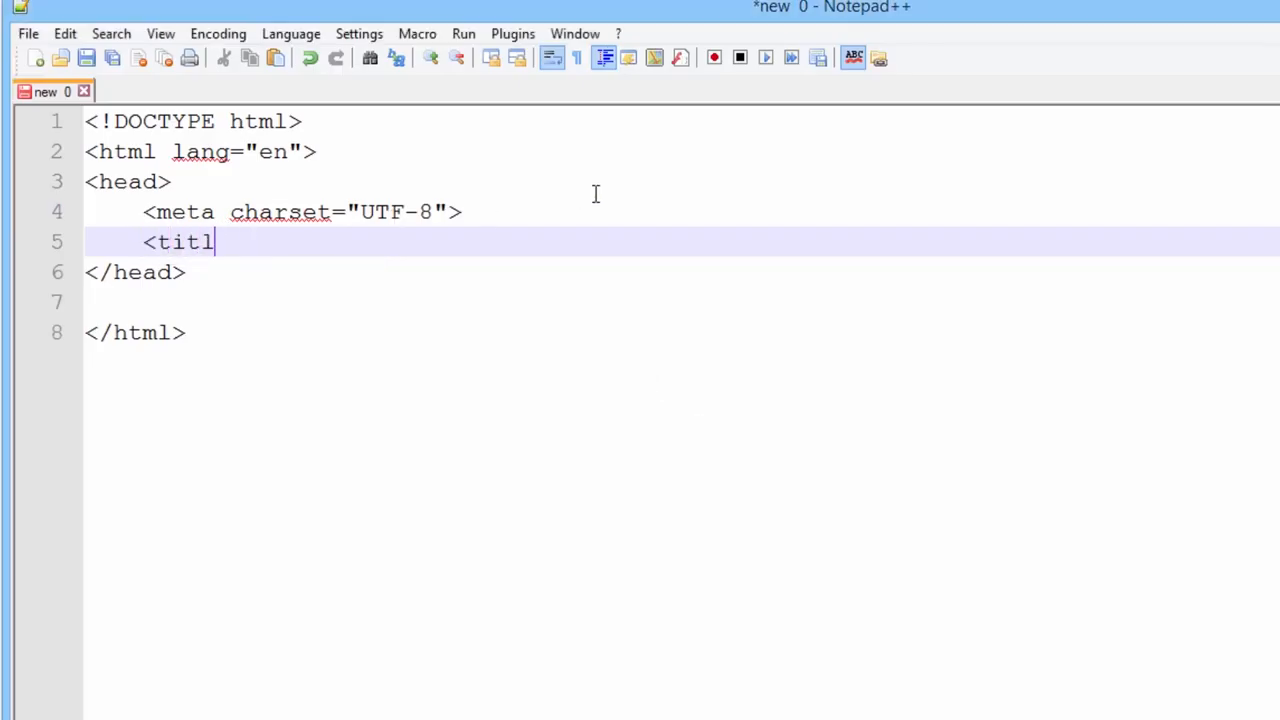
text(e></tid)
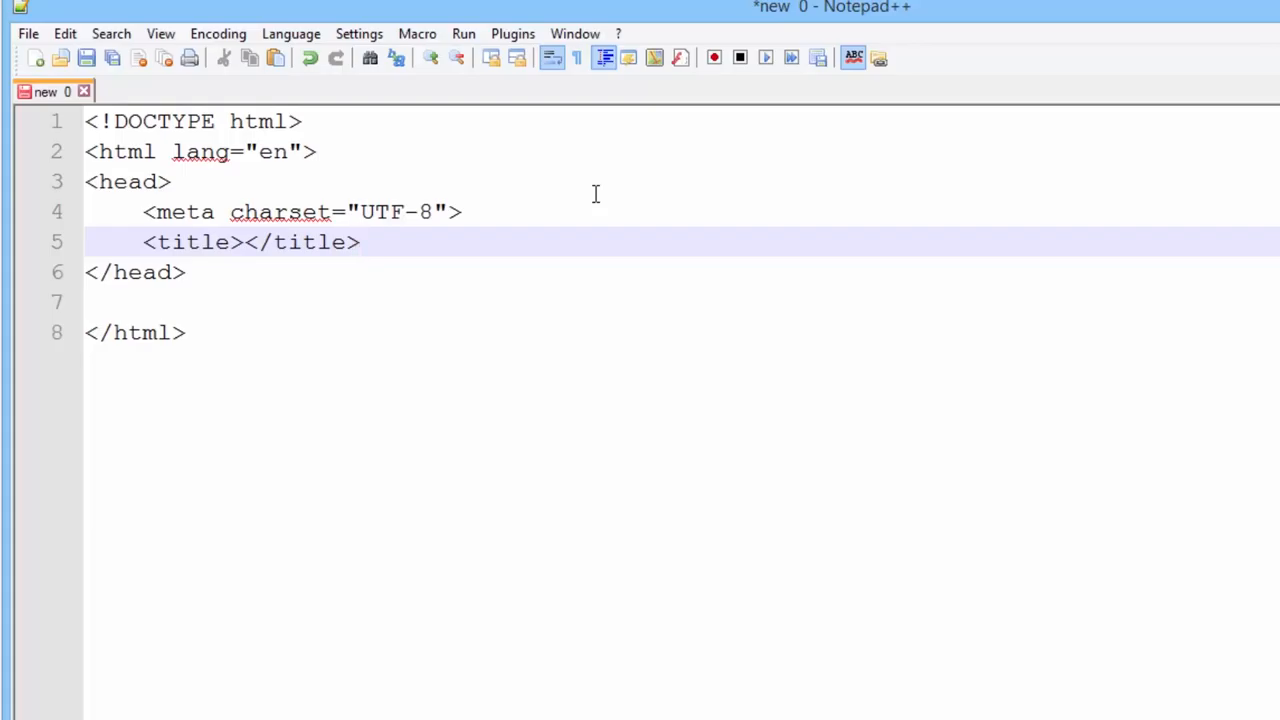
click(360, 242)
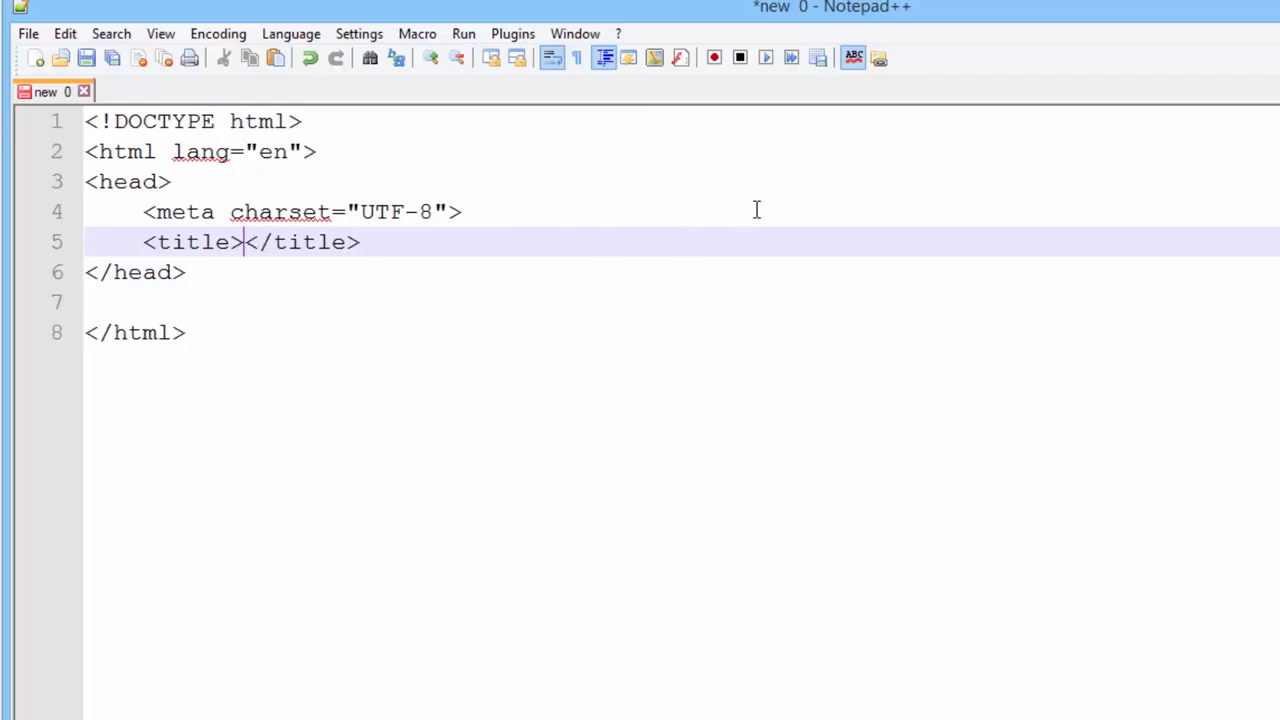
text(Min)
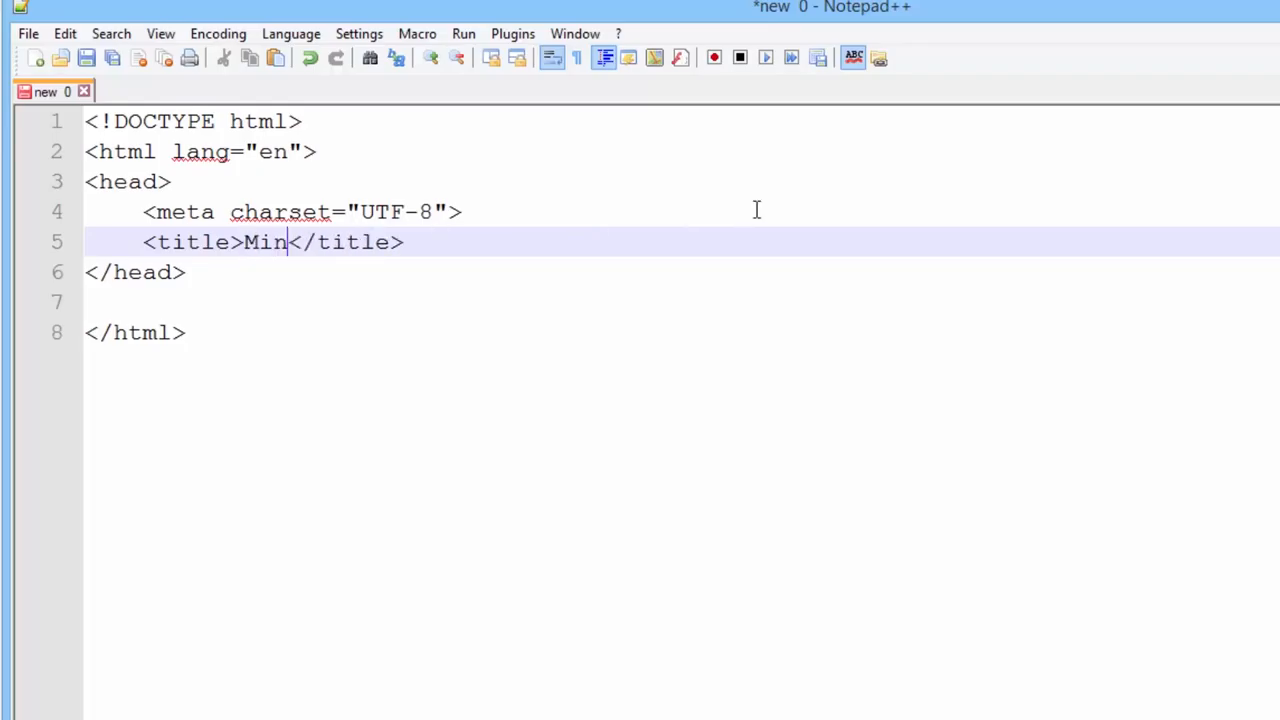
text(imum HTML5)
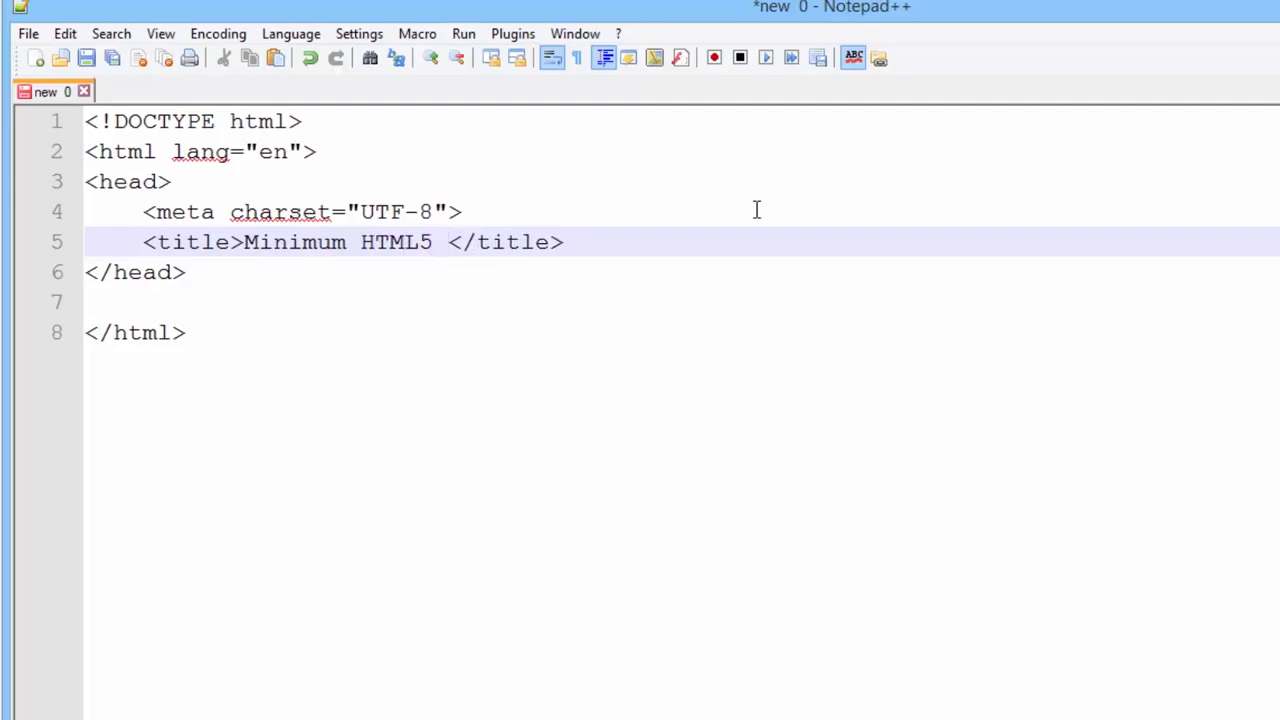
text(Elements)
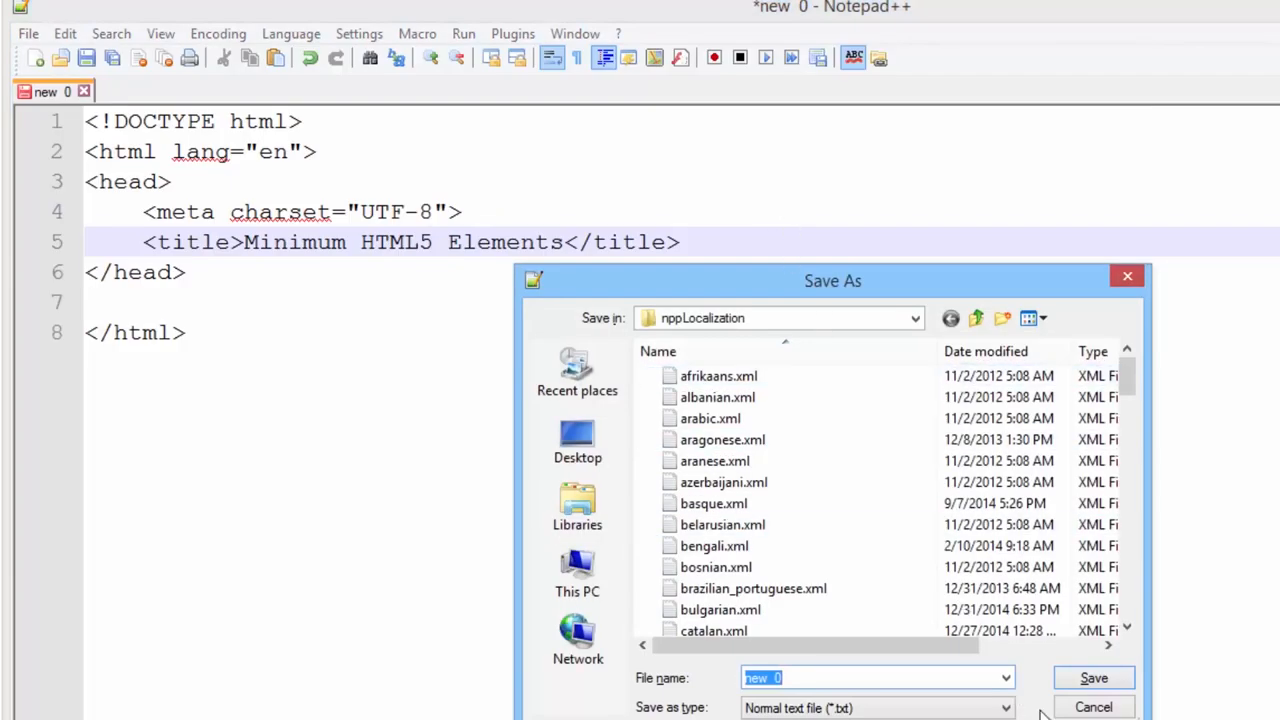
click(1092, 707)
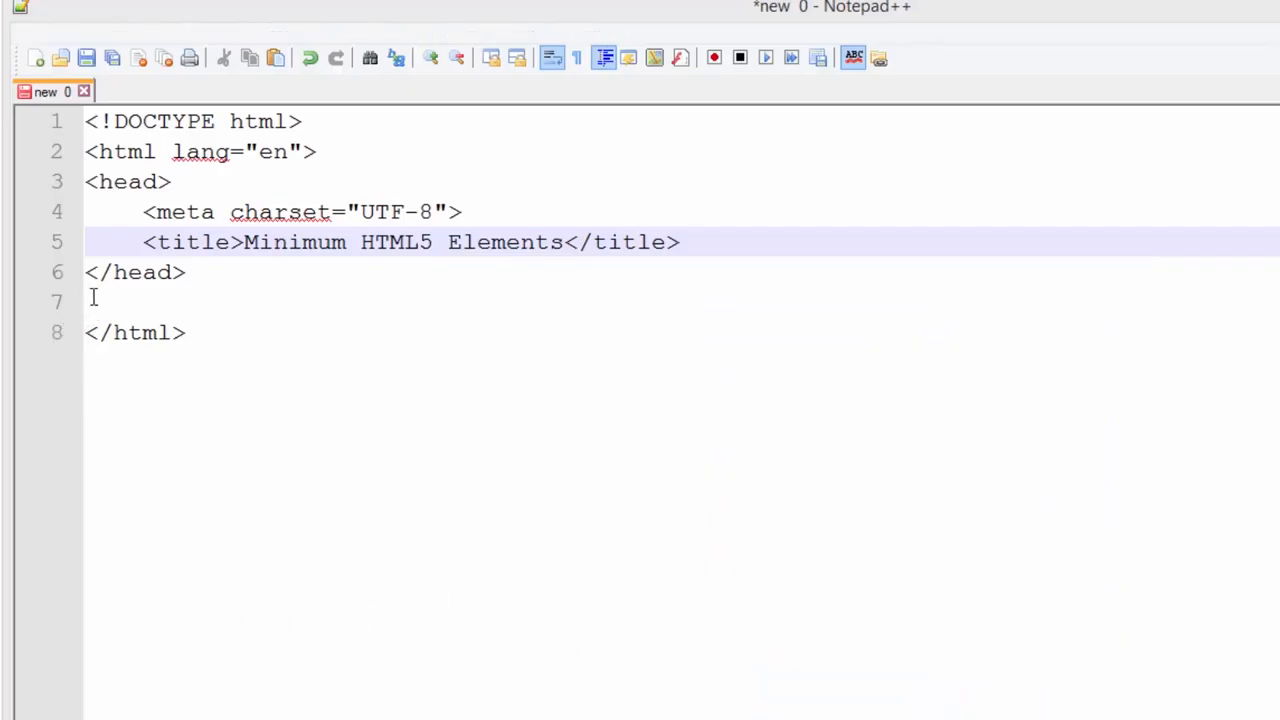
Type <body> and </body> tags after the closing head tag.
text(<)
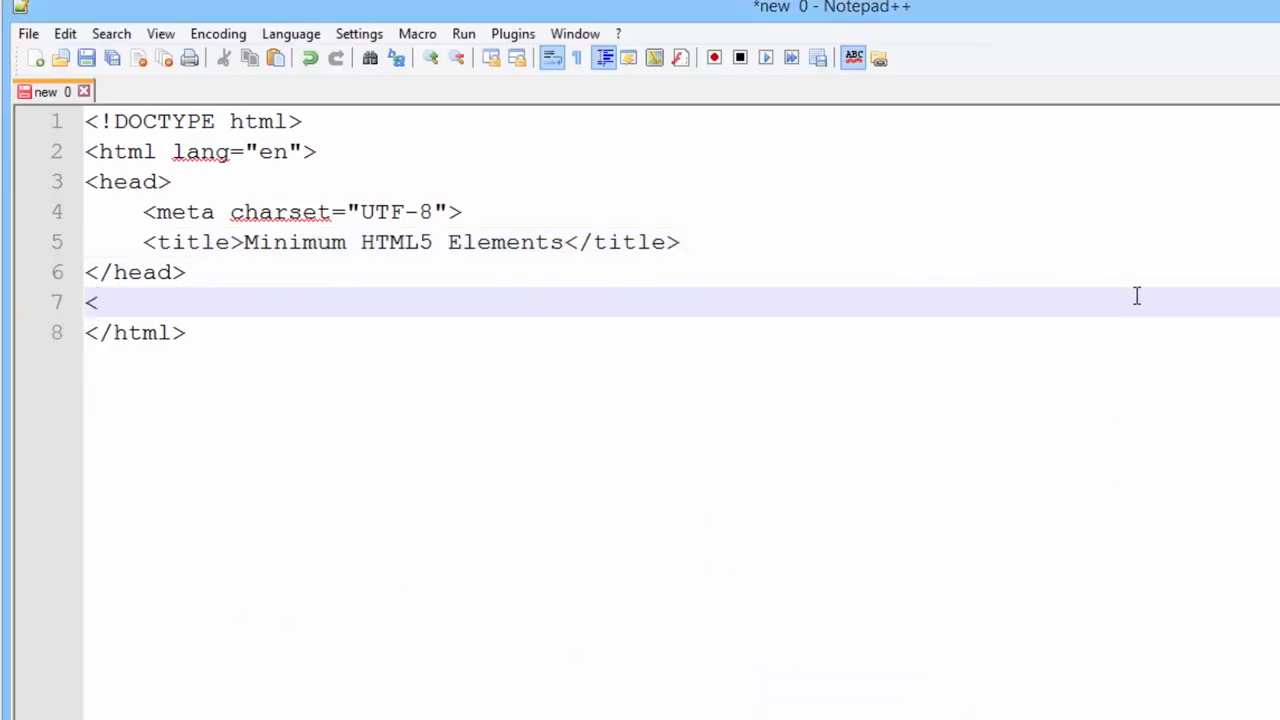
text(body>)
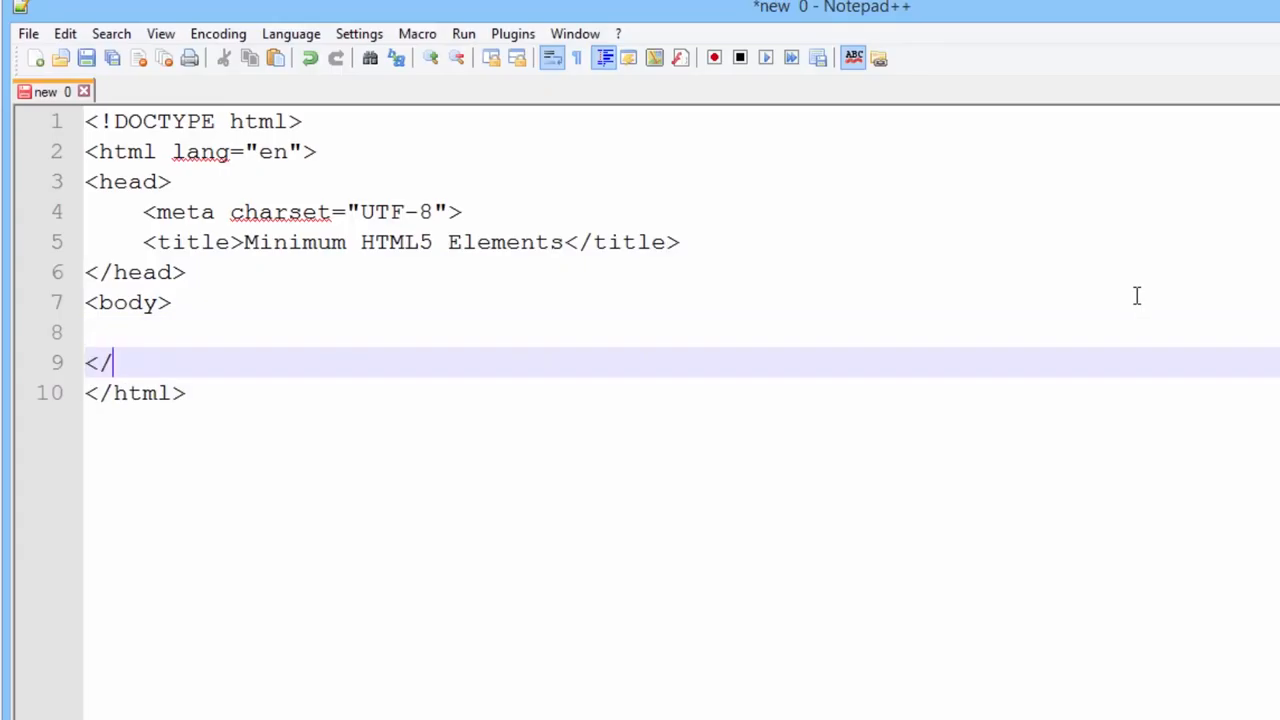
text(body>)
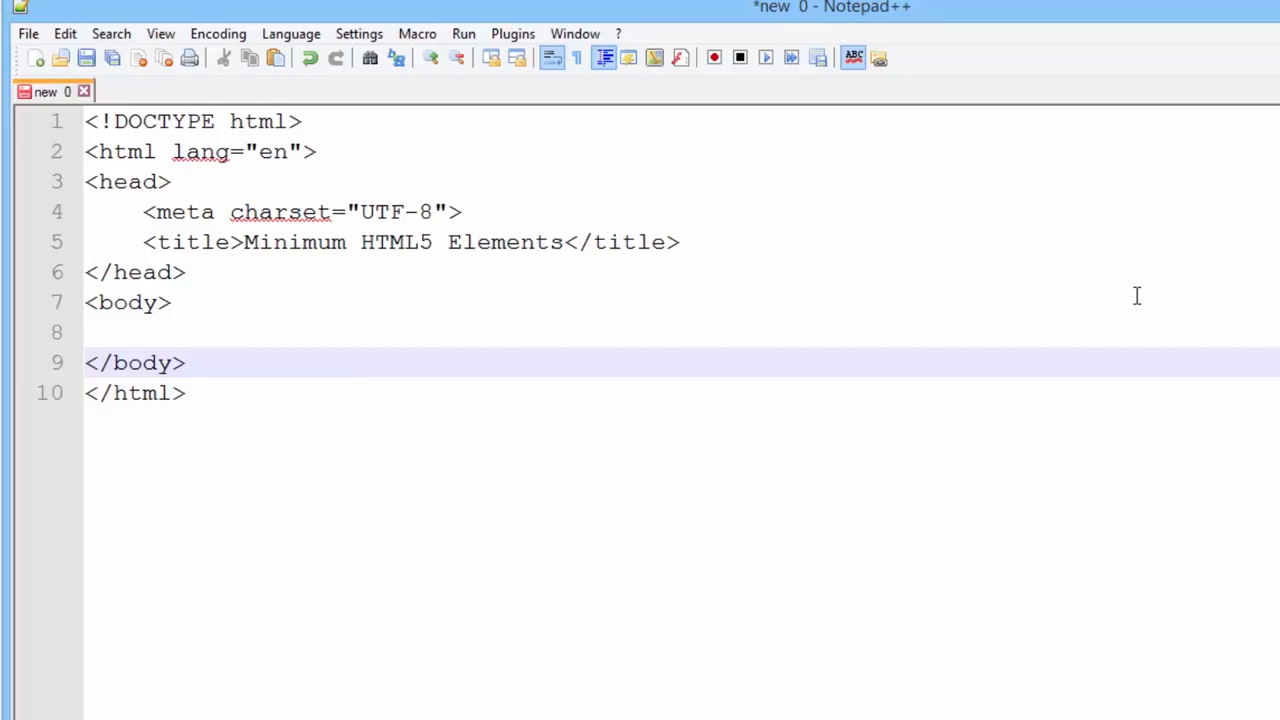
mouse_move(475, 300)
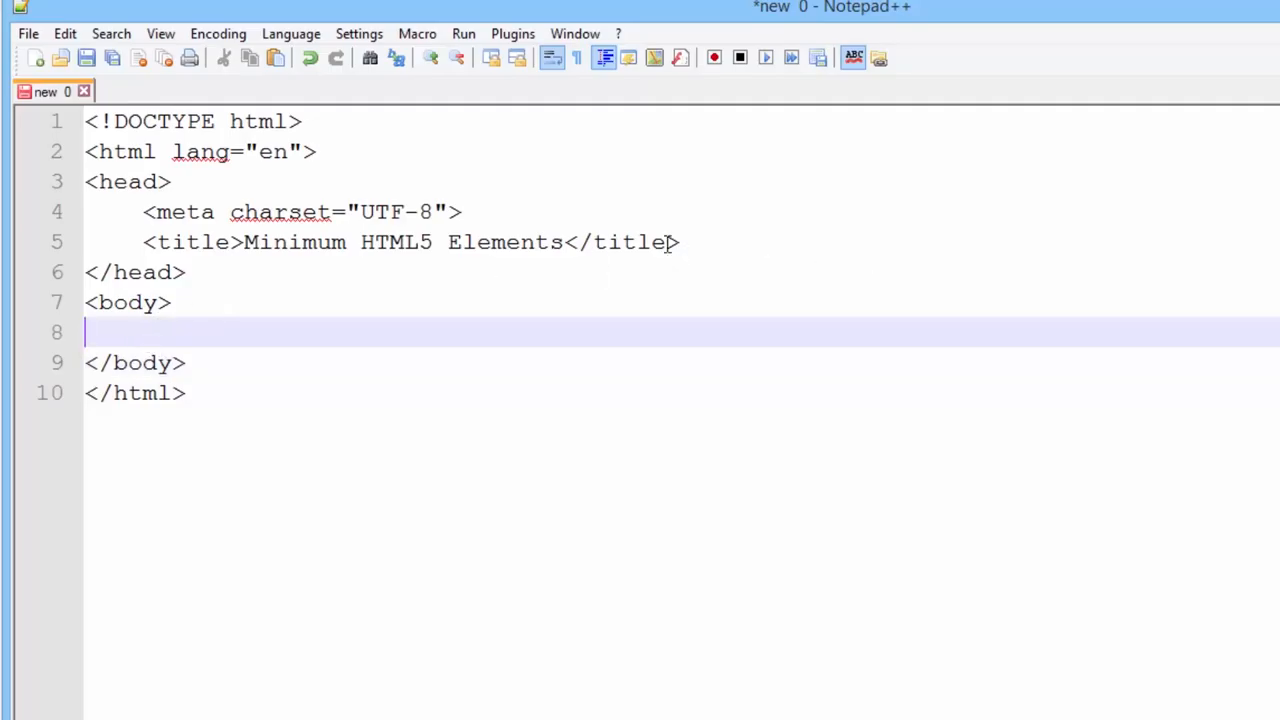
Indent and add <!-- Any invisible information that you want can go here. --> inside the body.
key(Tab)
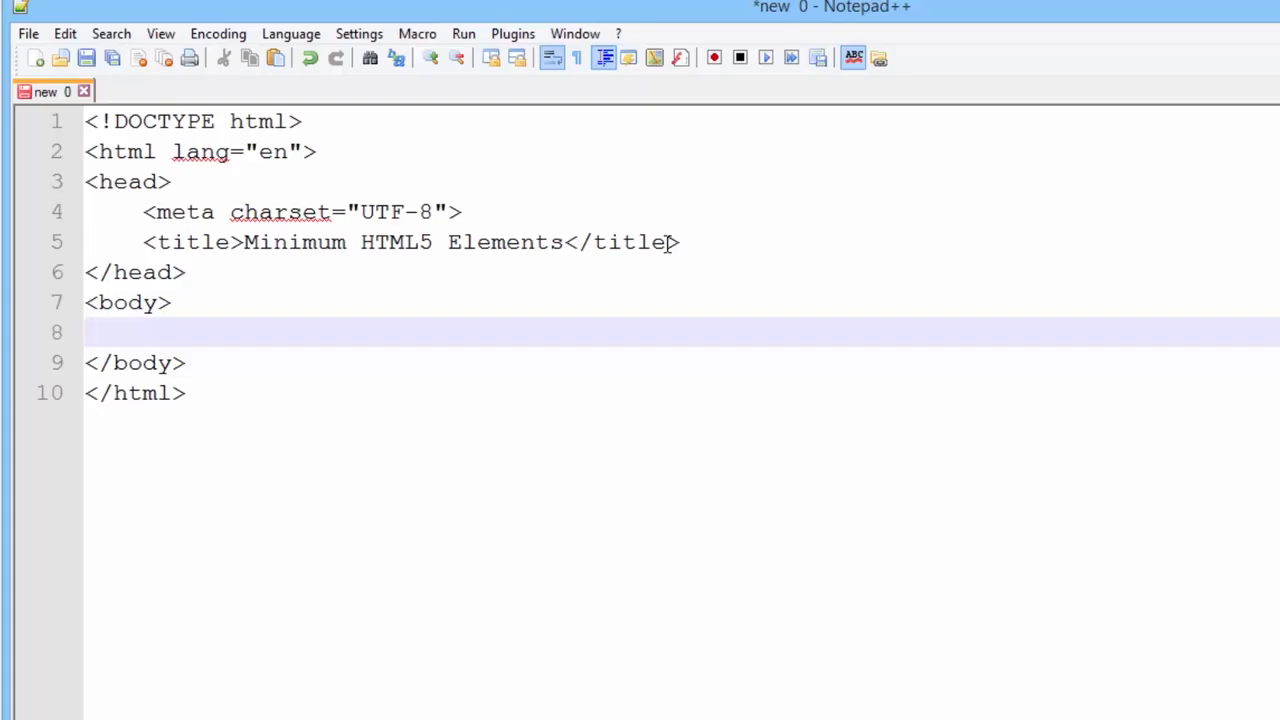
text(<!--)
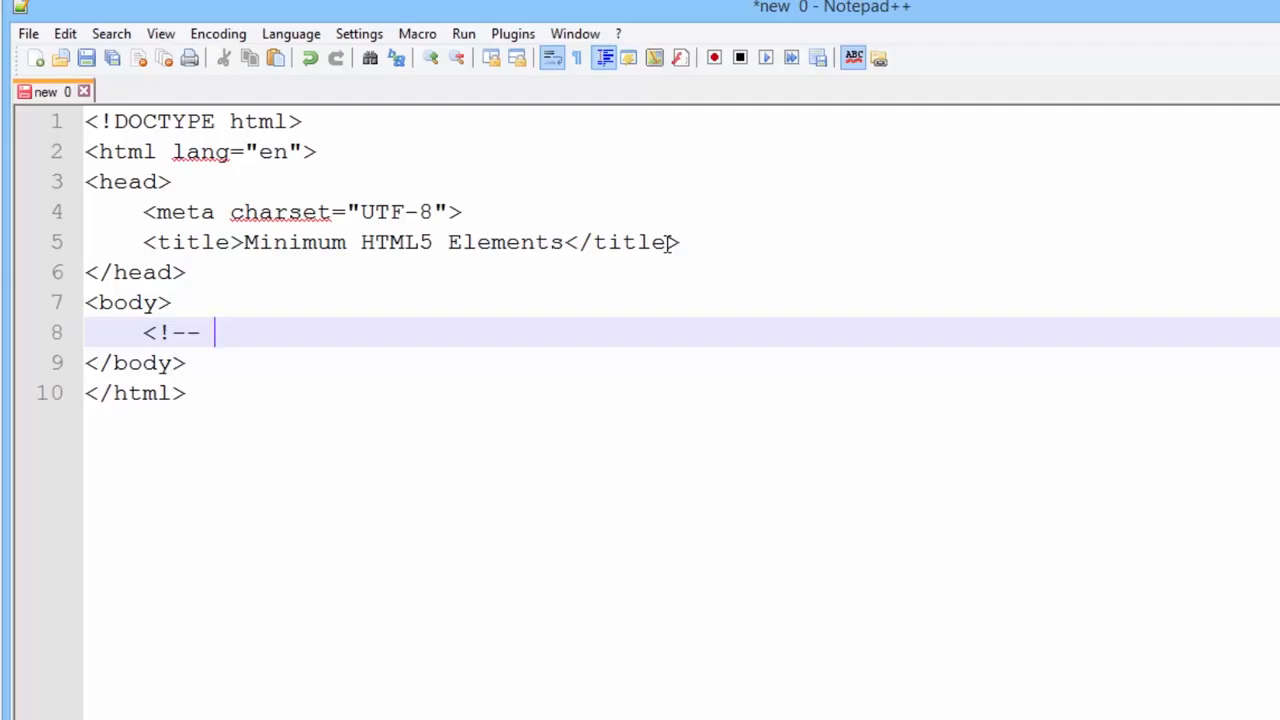
text(-->)
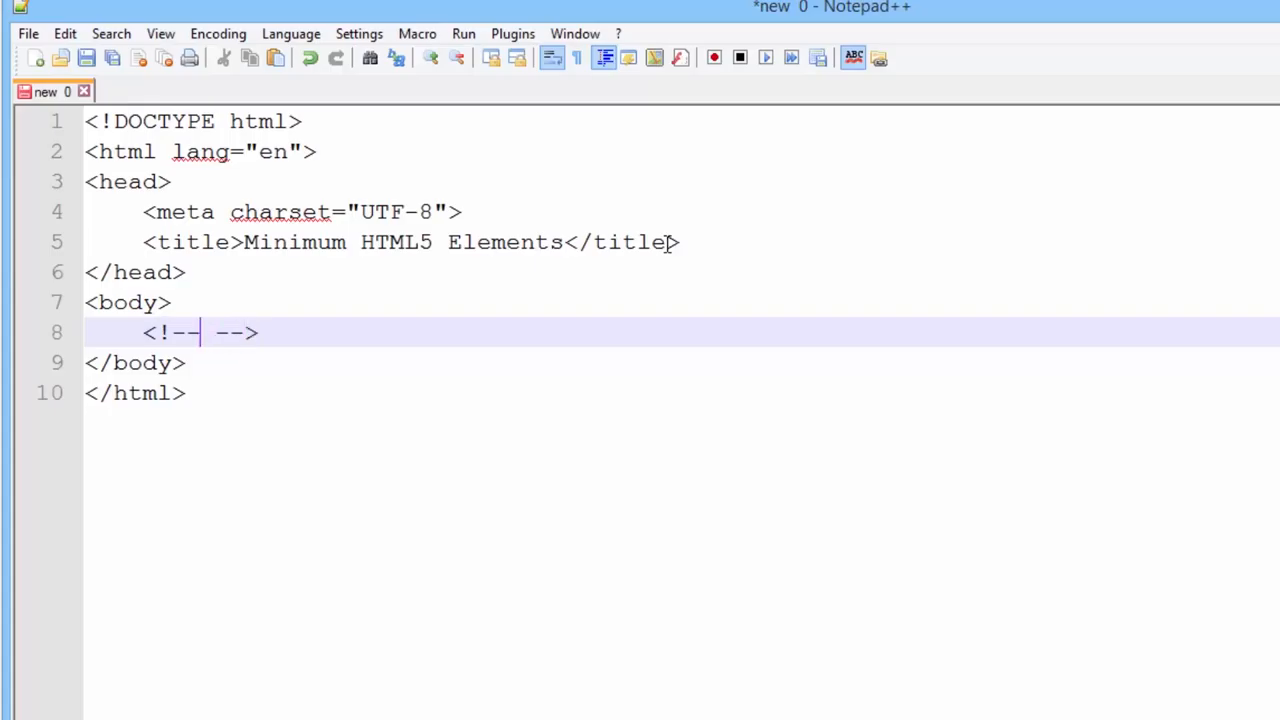
text(Any invisib)
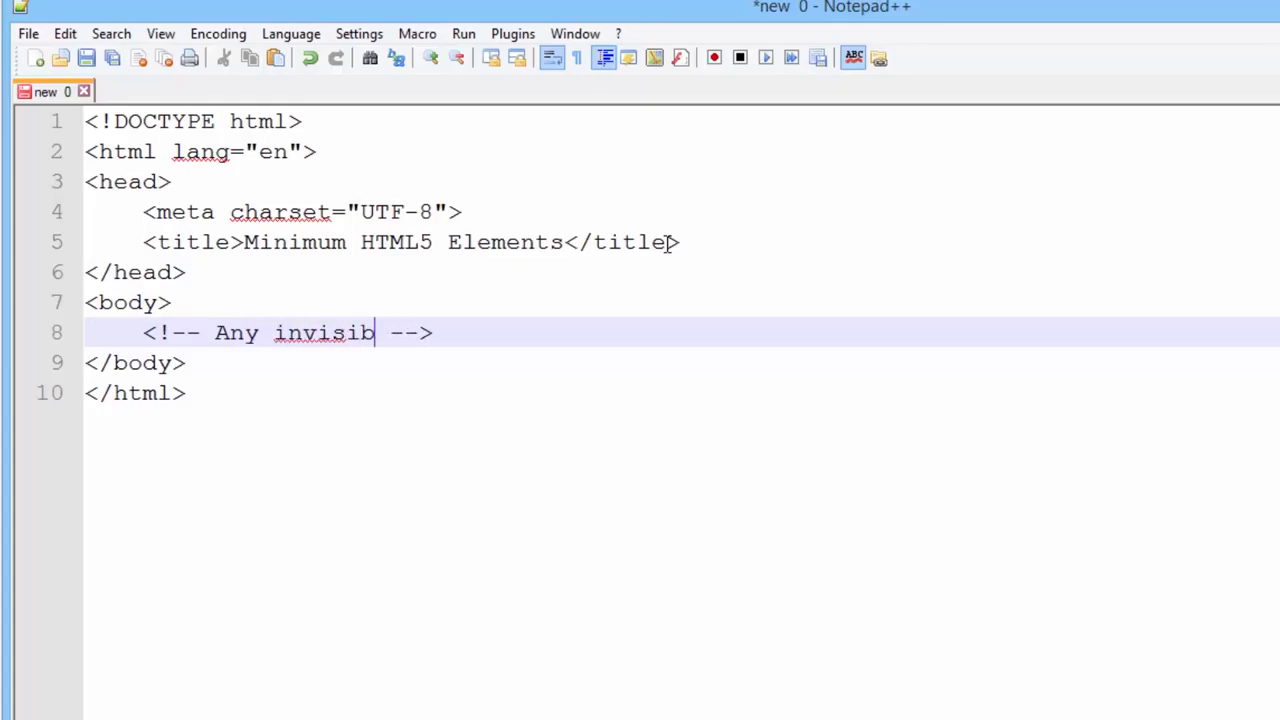
text(le information tha)
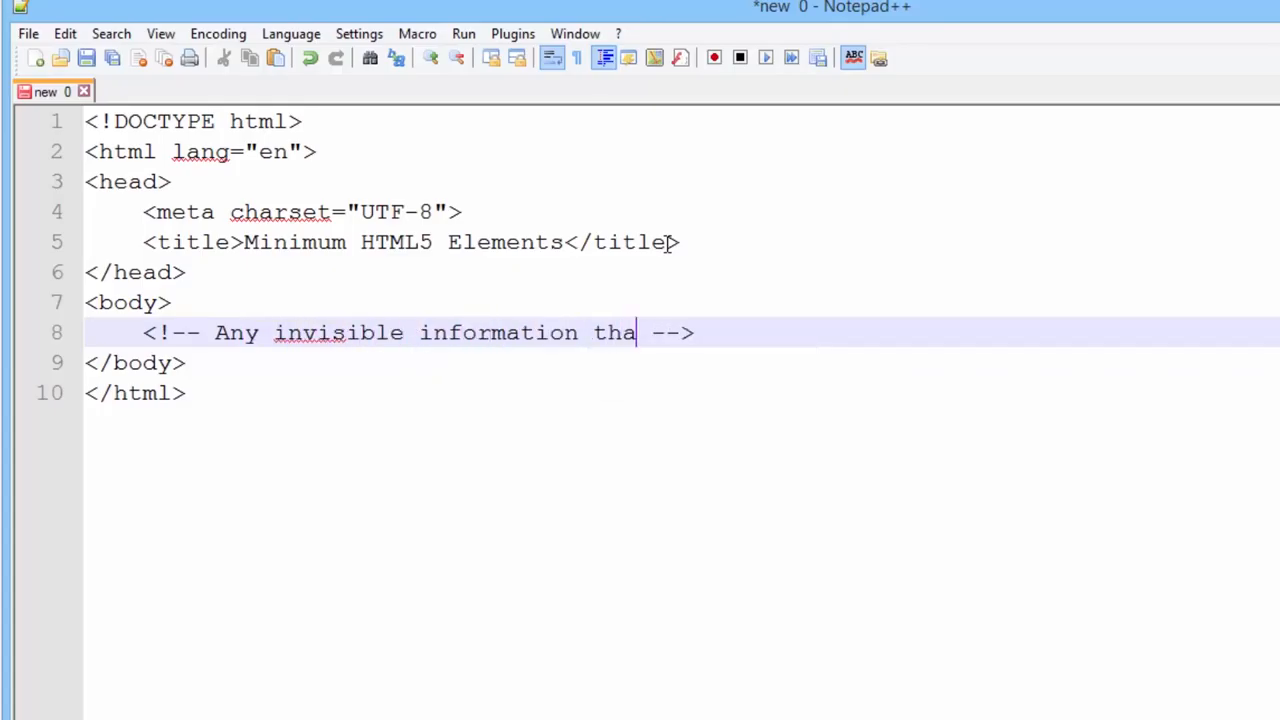
text(t you want can go here.)
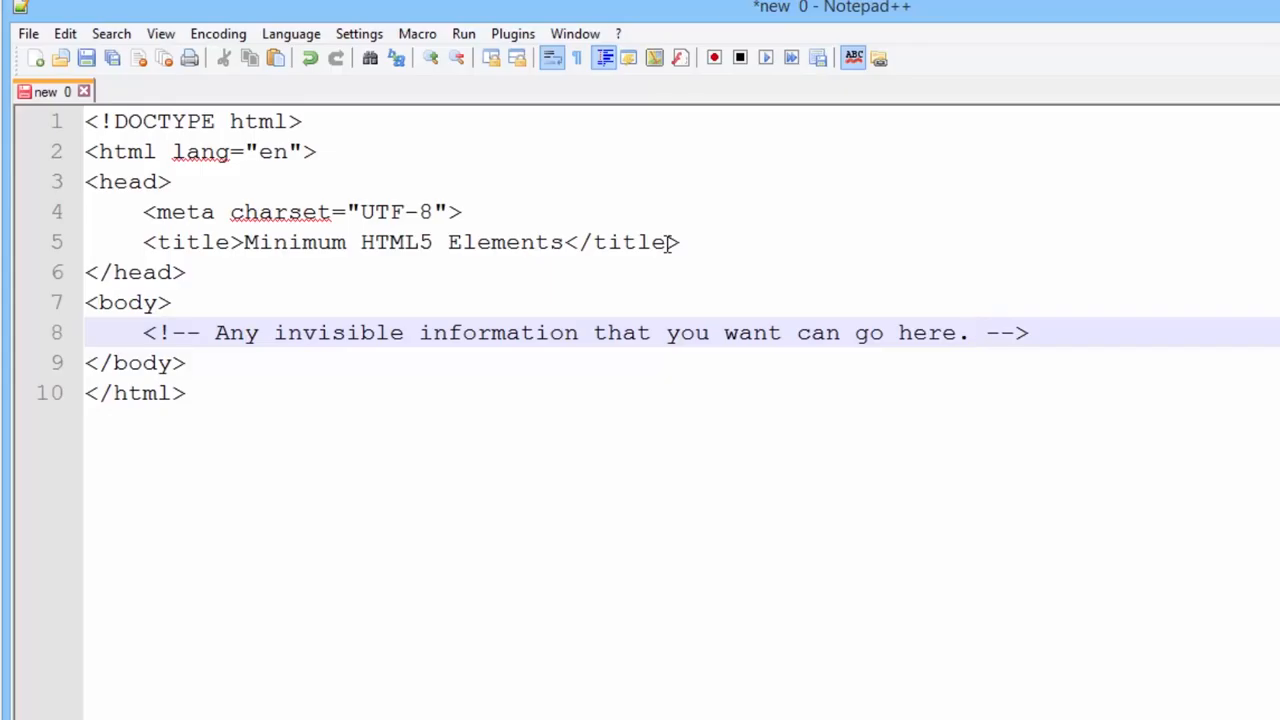
mouse_move(677, 174)
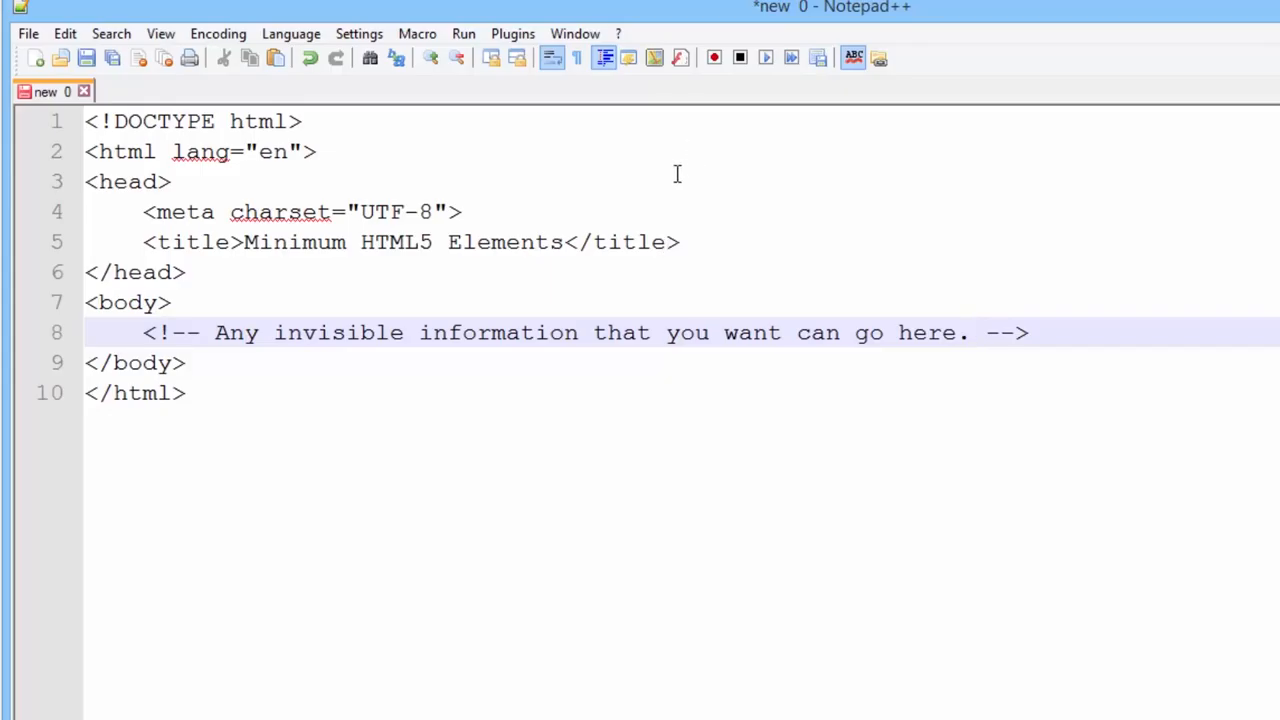
click(105, 121)
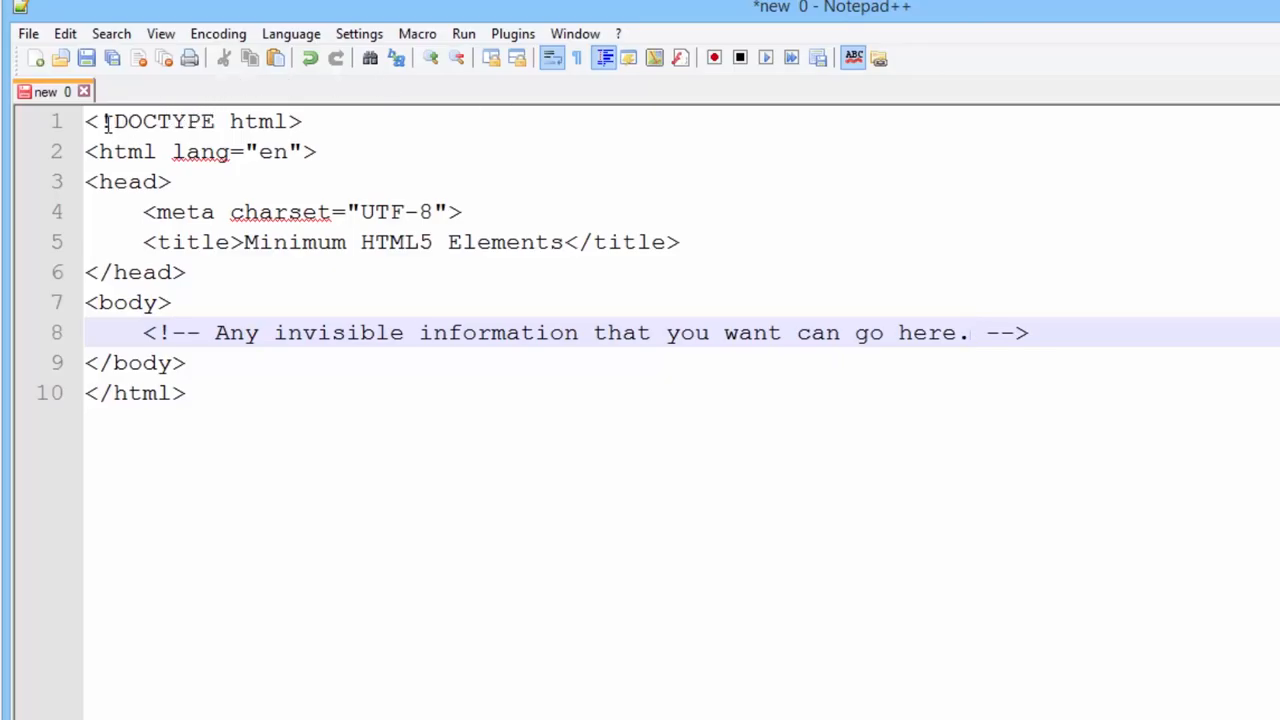
click(200, 121)
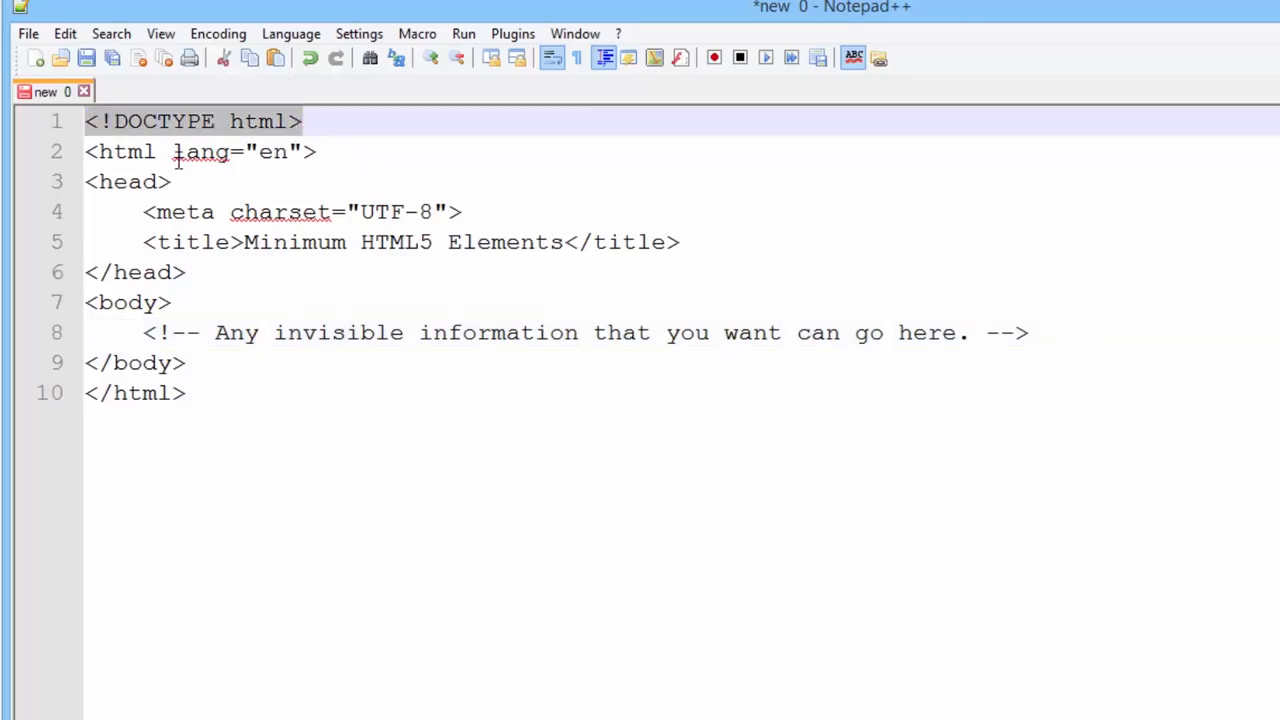
click(330, 151)
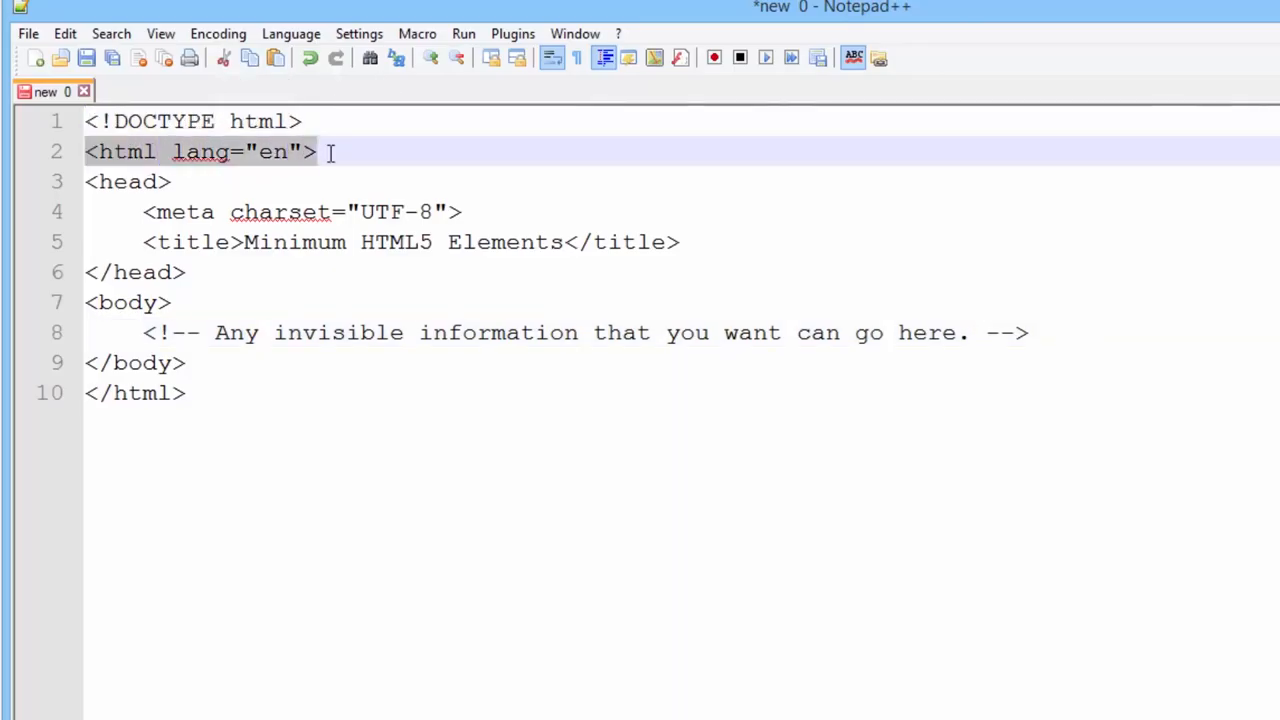
click(185, 392)
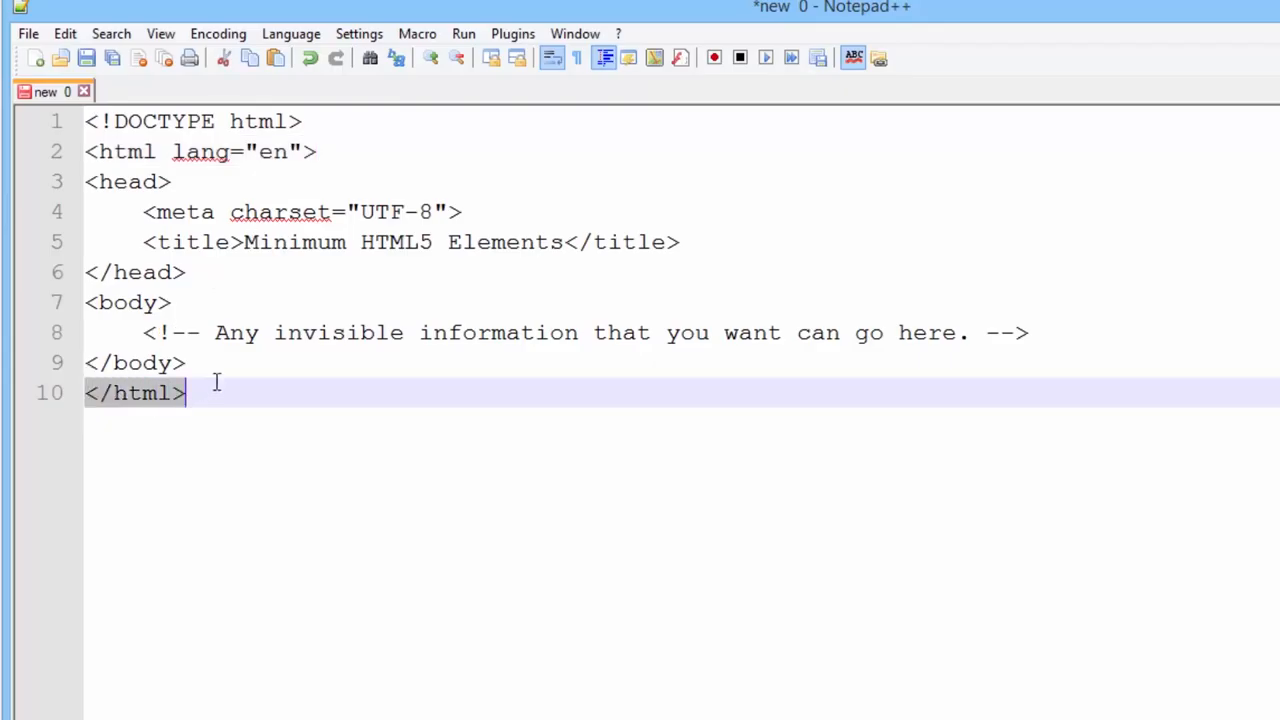
click(127, 181)
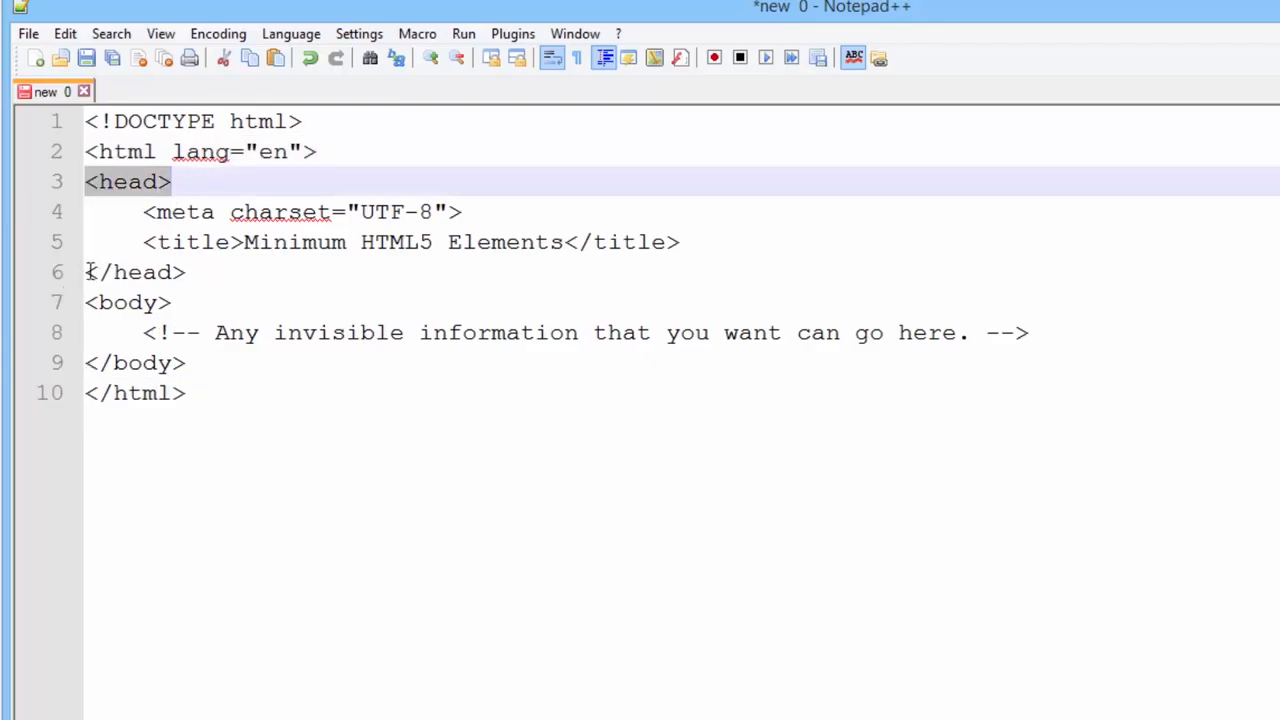